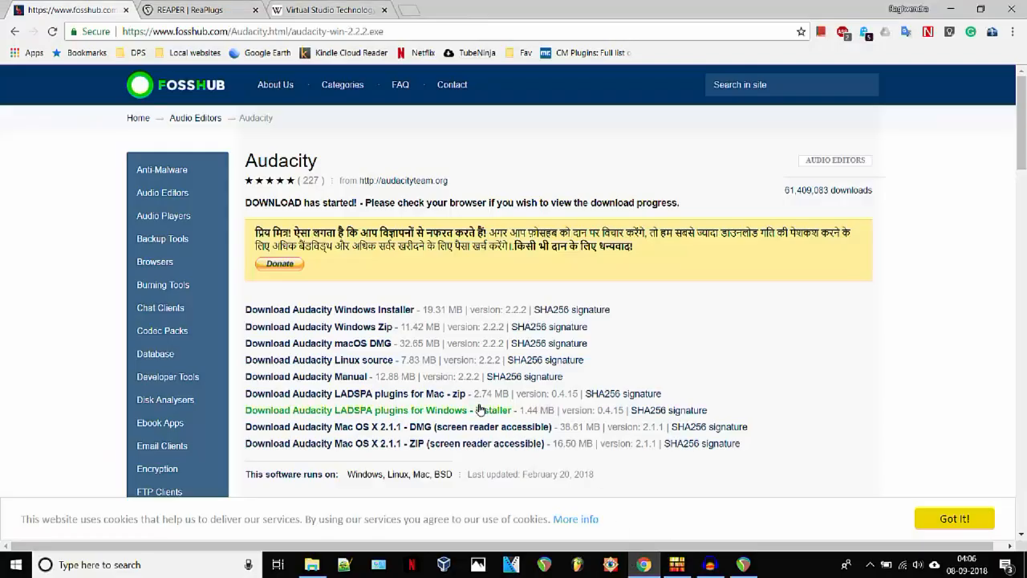
Browse the VST article and Audacity download tab, then land on the ReaPlugs VST FX Suite page.
{"action": "left_click", "coordinate": [324, 10]}
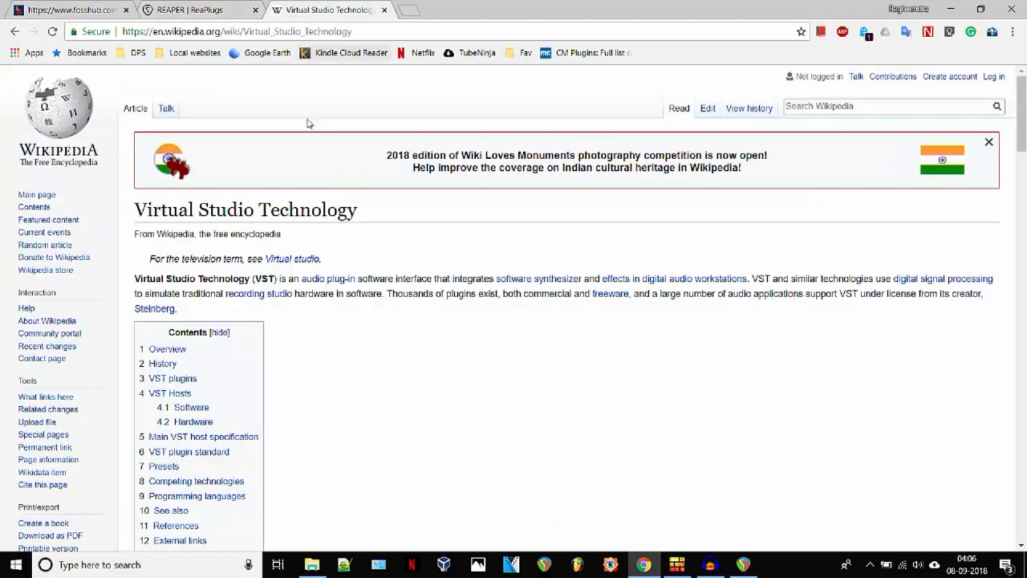
{"action": "mouse_move", "coordinate": [395, 403]}
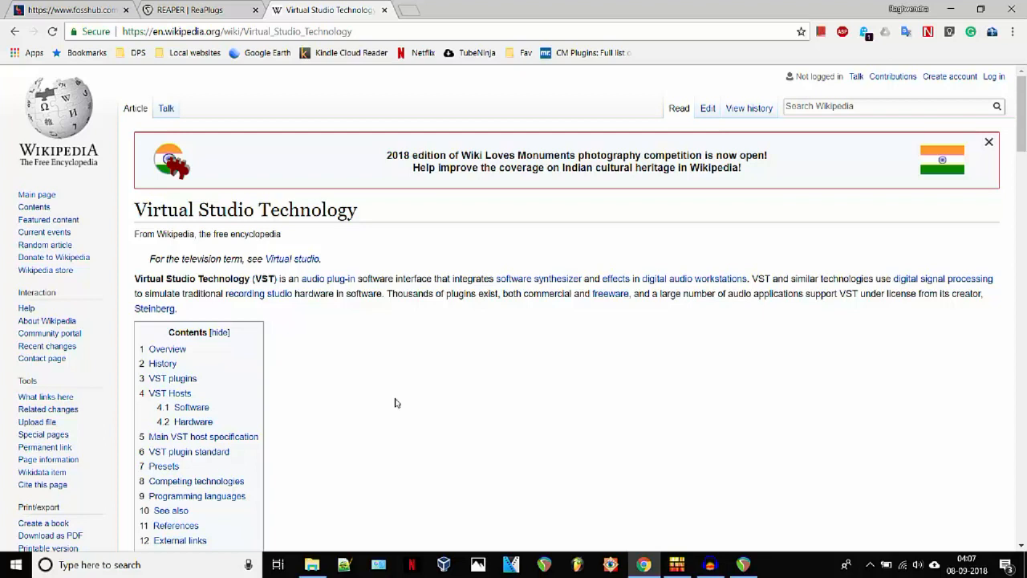
{"action": "left_click", "coordinate": [72, 10]}
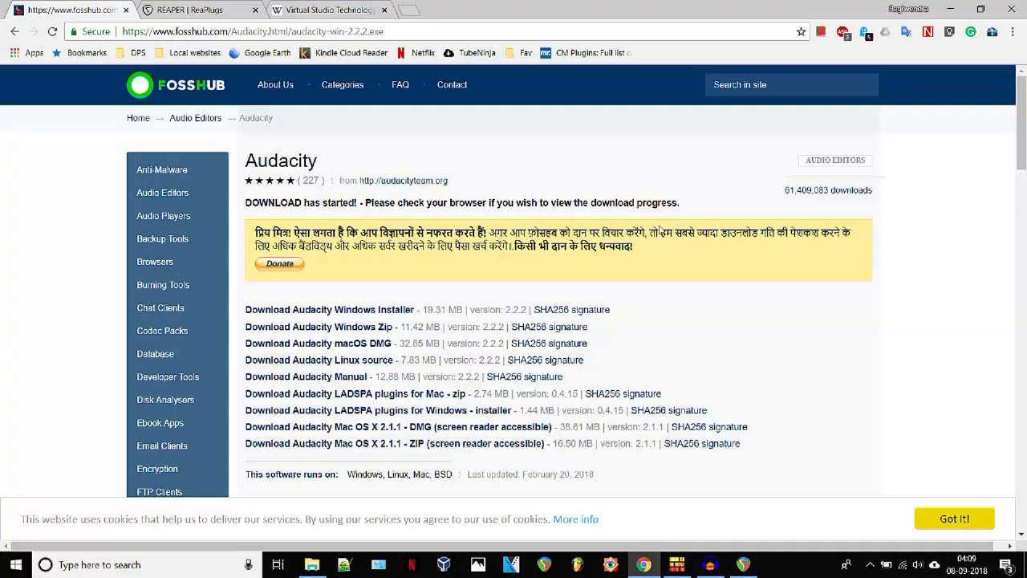
{"action": "left_click", "coordinate": [199, 10]}
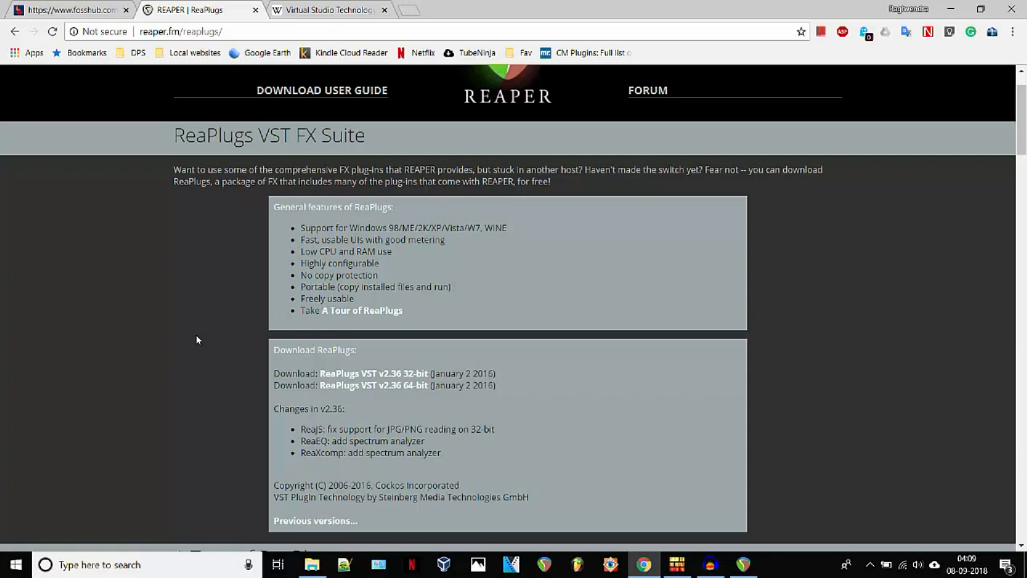
{"action": "mouse_move", "coordinate": [443, 411]}
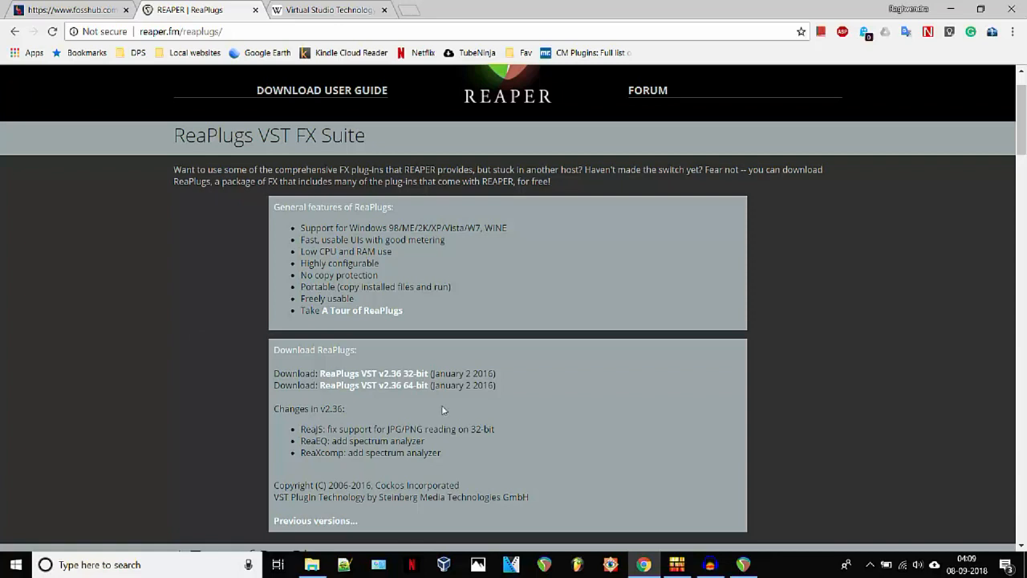
{"action": "mouse_move", "coordinate": [372, 372]}
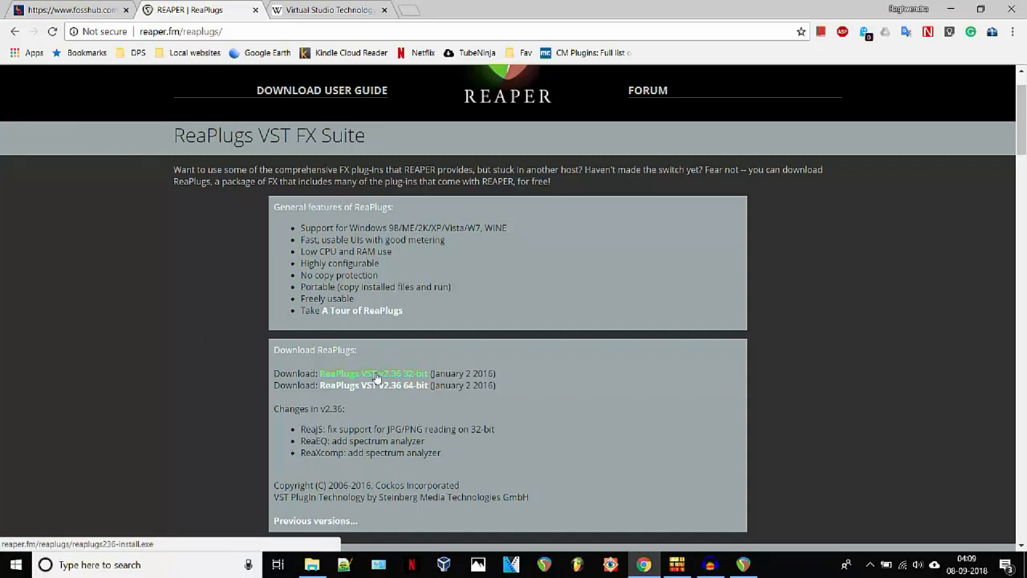
{"action": "mouse_move", "coordinate": [372, 386]}
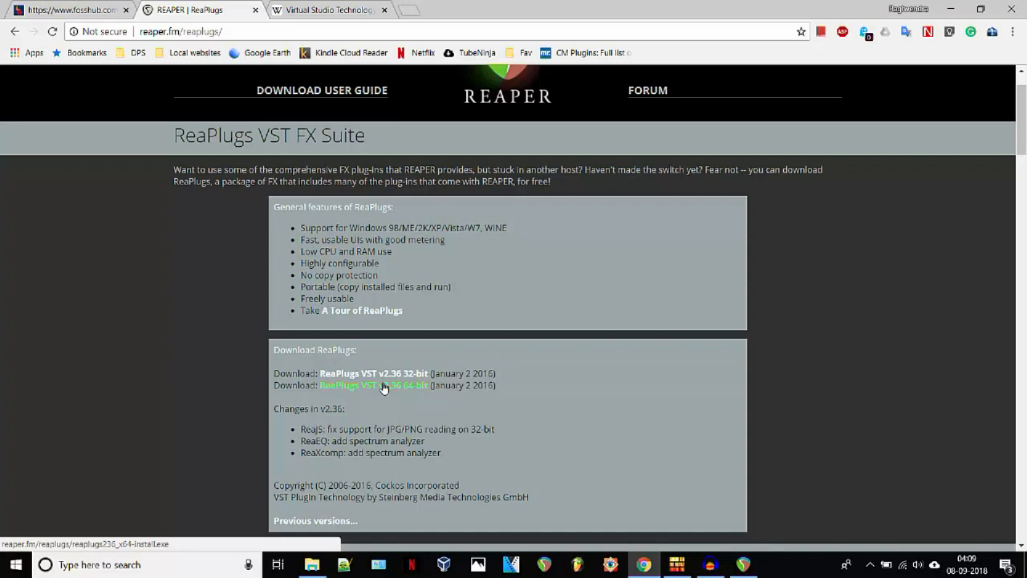
{"action": "mouse_move", "coordinate": [373, 373]}
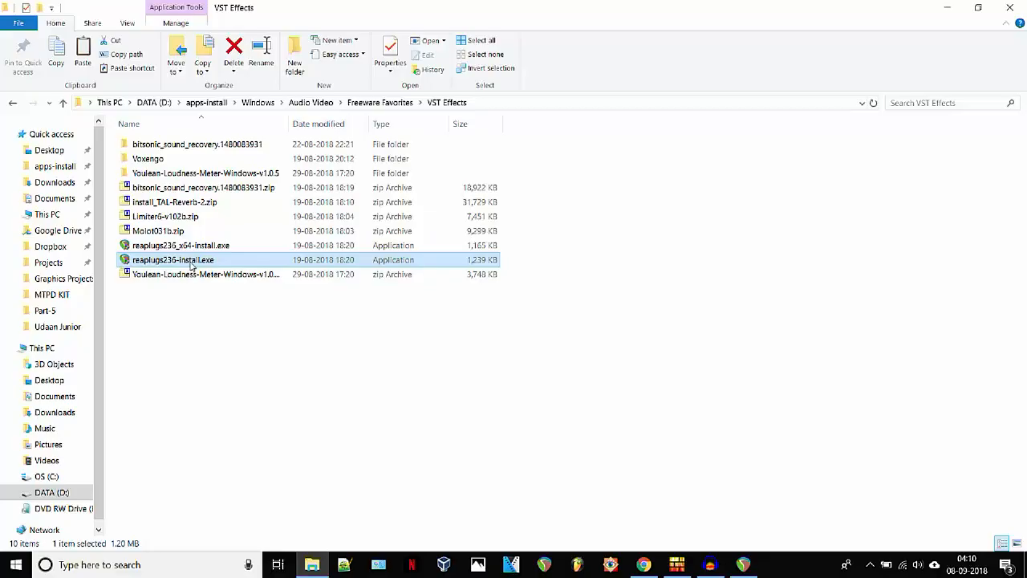
Launch reaplugs236-install.exe, accept the licence, keep Normal components and the default Steinberg\VstPlugins\ReaPlugs destination.
{"action": "double_click", "coordinate": [174, 260]}
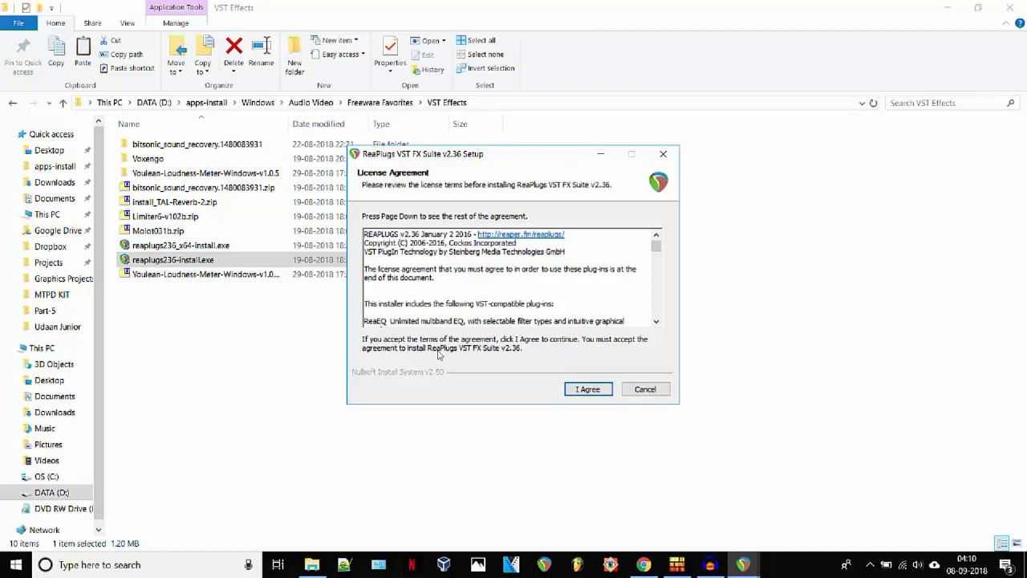
{"action": "left_click", "coordinate": [588, 389]}
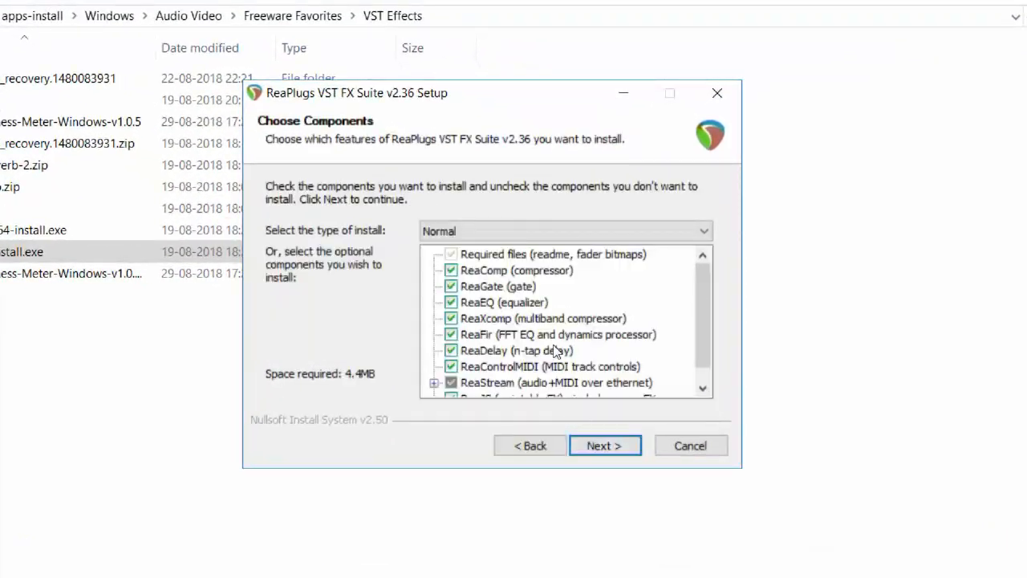
{"action": "mouse_move", "coordinate": [575, 302]}
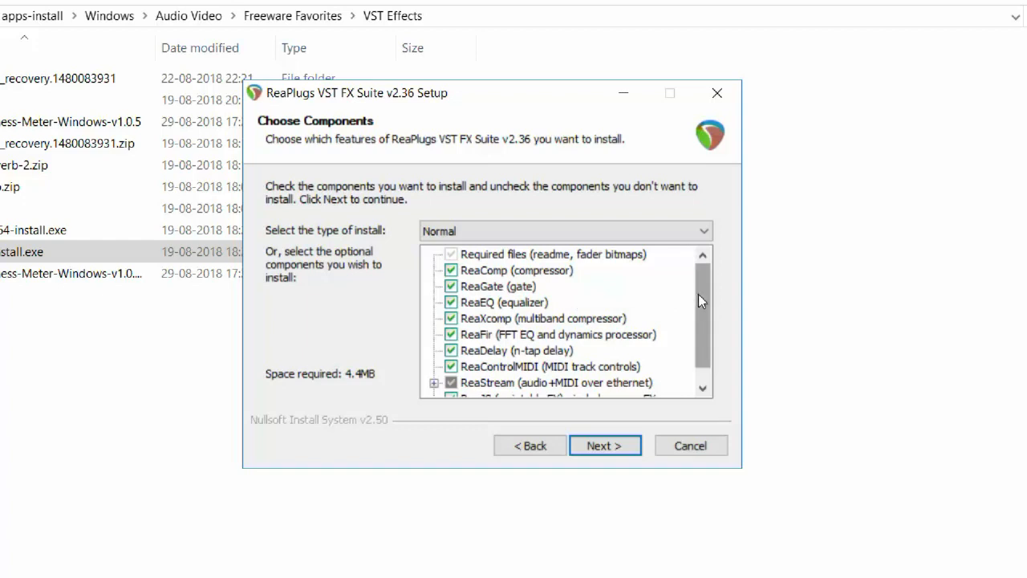
{"action": "scroll", "scroll_direction": "down", "scroll_amount": 3}
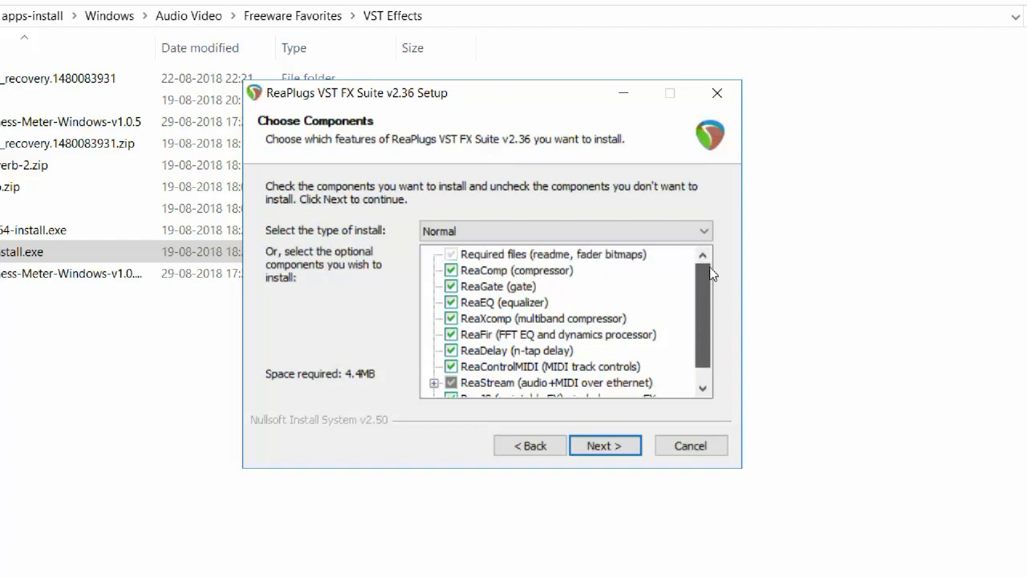
{"action": "mouse_move", "coordinate": [605, 446]}
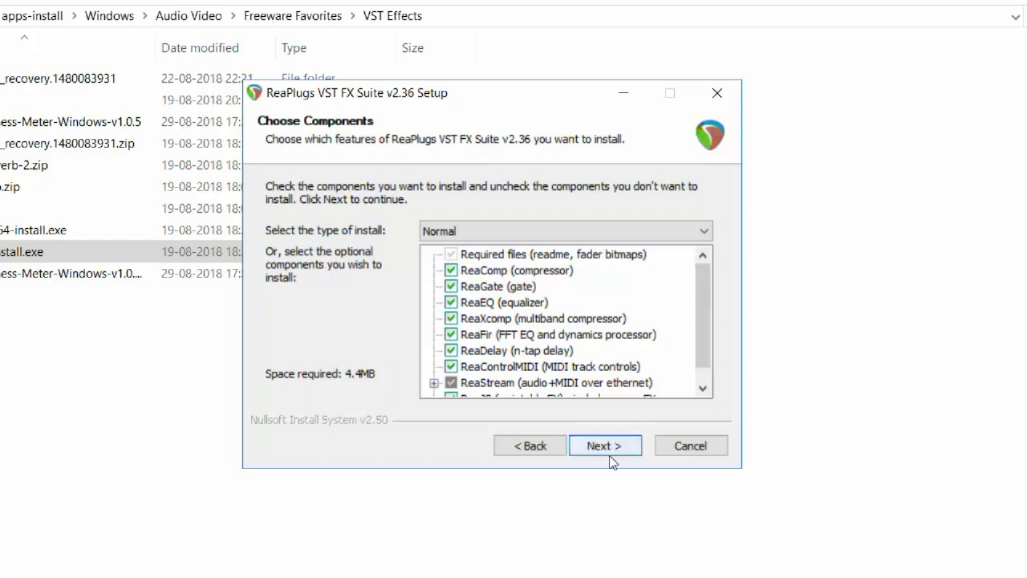
{"action": "left_click", "coordinate": [603, 447]}
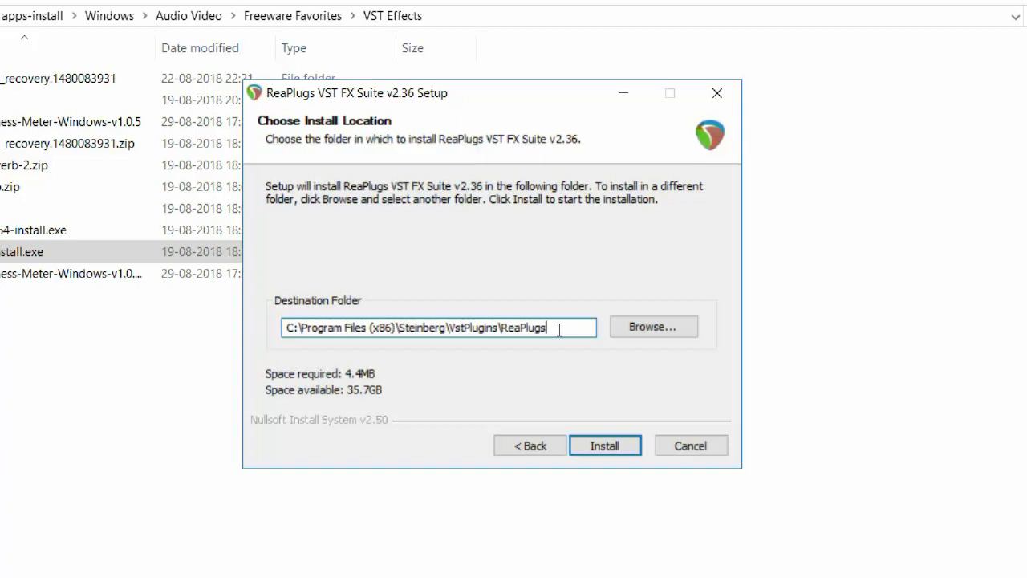
{"action": "mouse_move", "coordinate": [554, 367]}
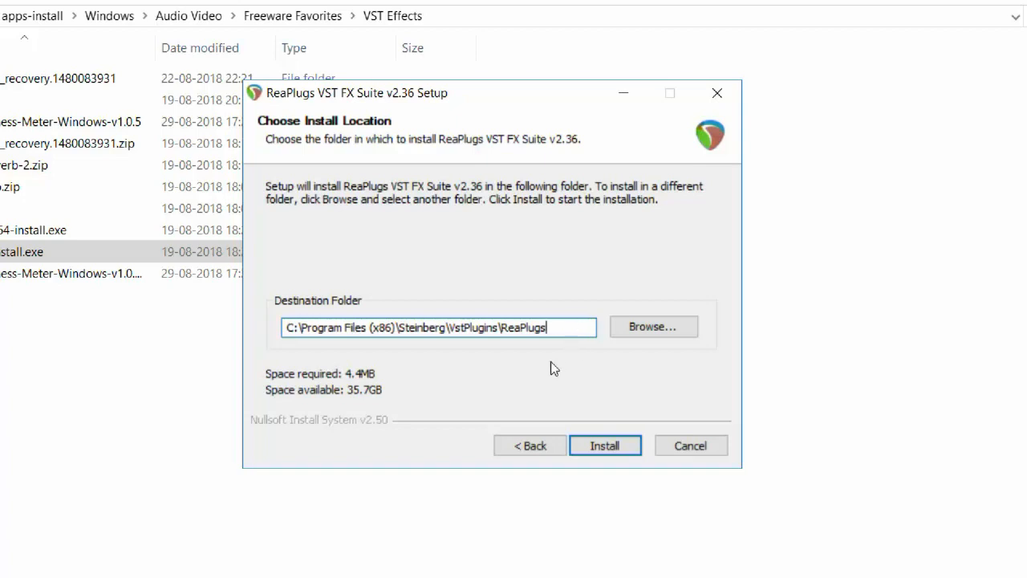
{"action": "mouse_move", "coordinate": [523, 372]}
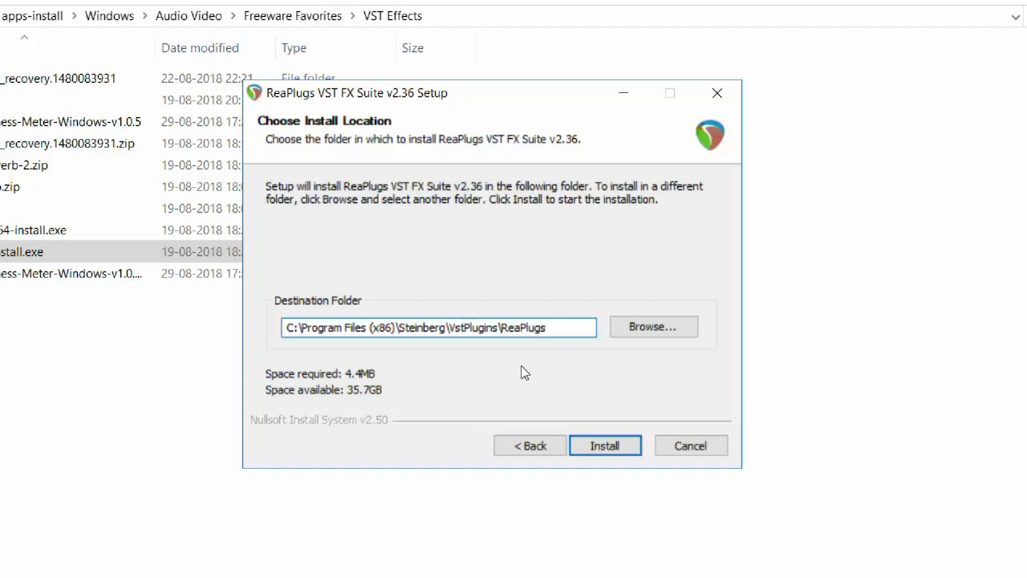
{"action": "left_click", "coordinate": [437, 327]}
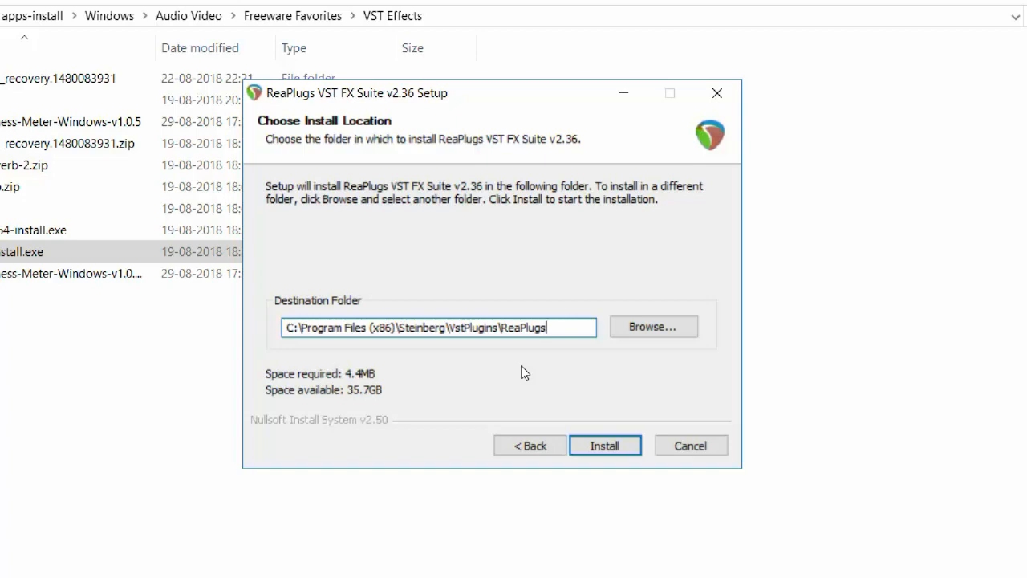
{"action": "mouse_move", "coordinate": [517, 370]}
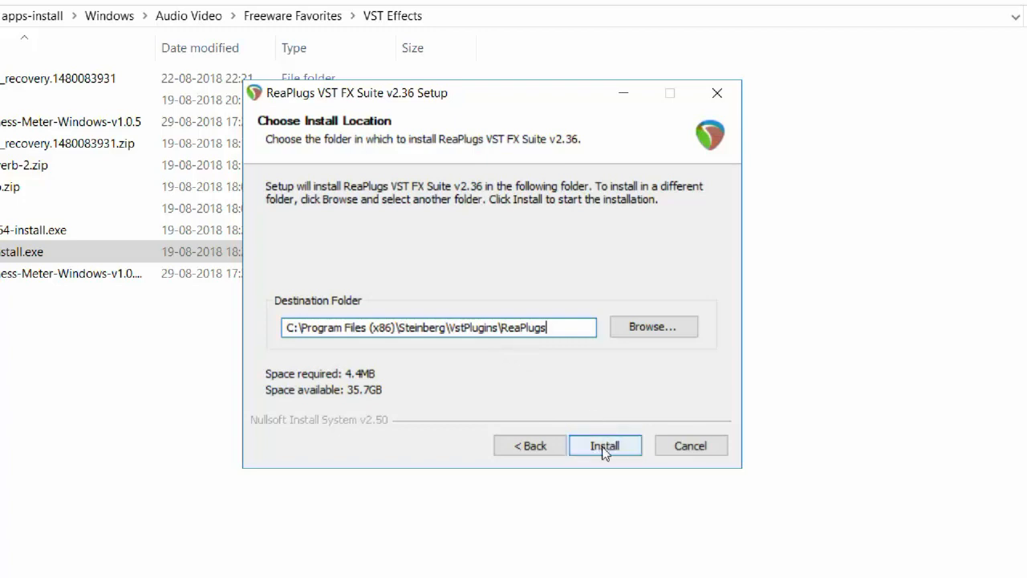
{"action": "mouse_move", "coordinate": [690, 446]}
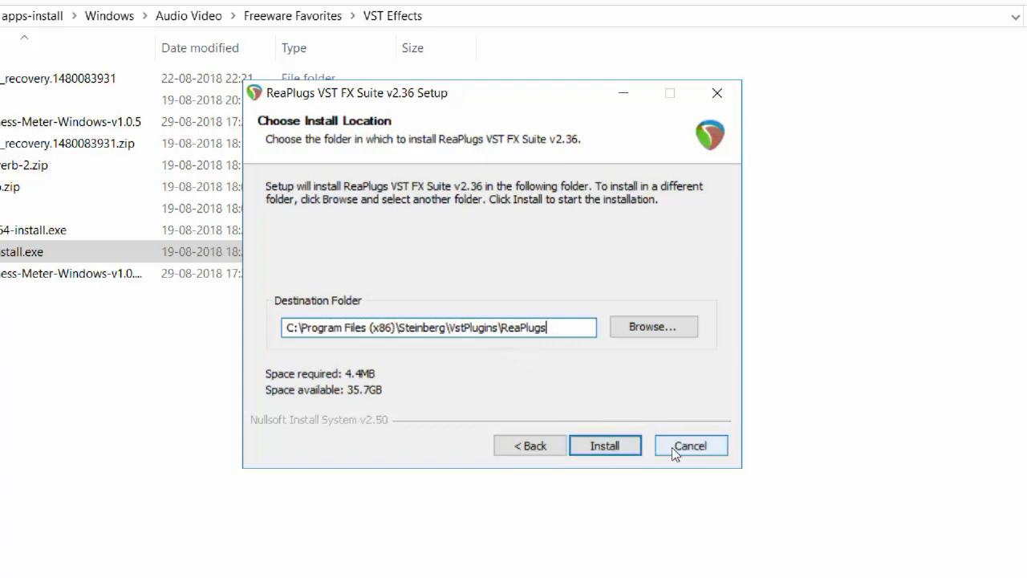
{"action": "mouse_move", "coordinate": [603, 446]}
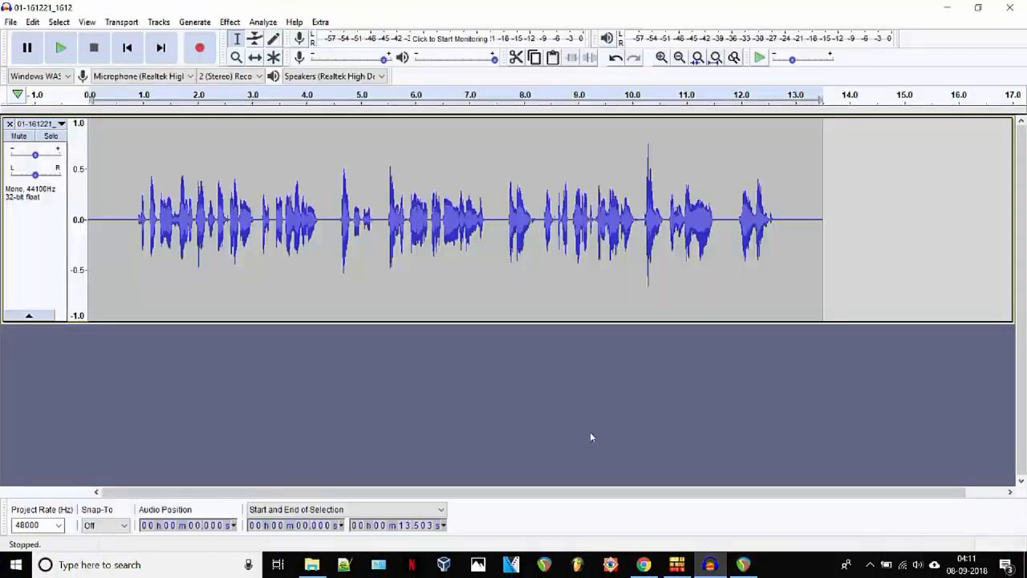
{"action": "mouse_move", "coordinate": [521, 424]}
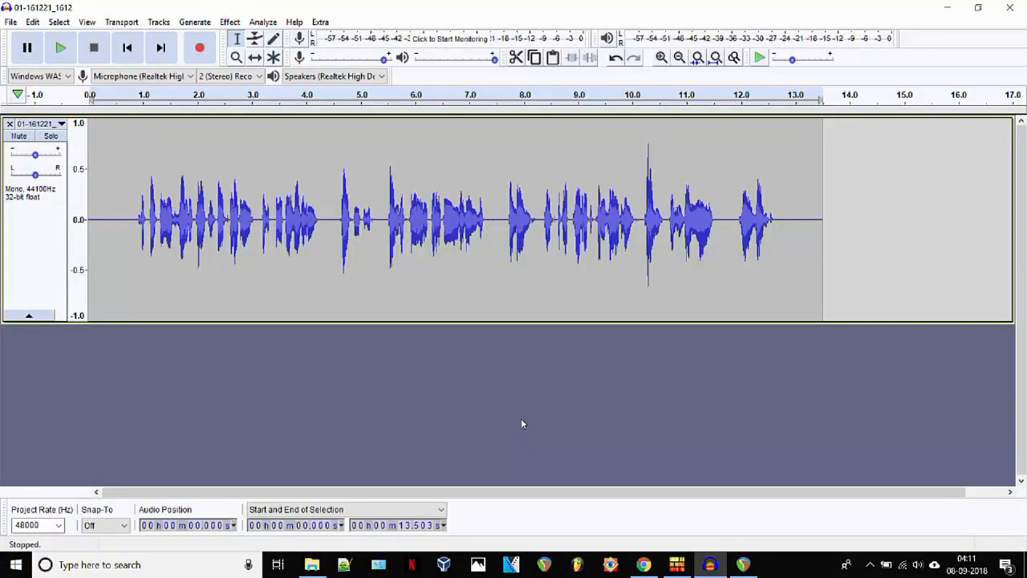
{"action": "mouse_move", "coordinate": [500, 411]}
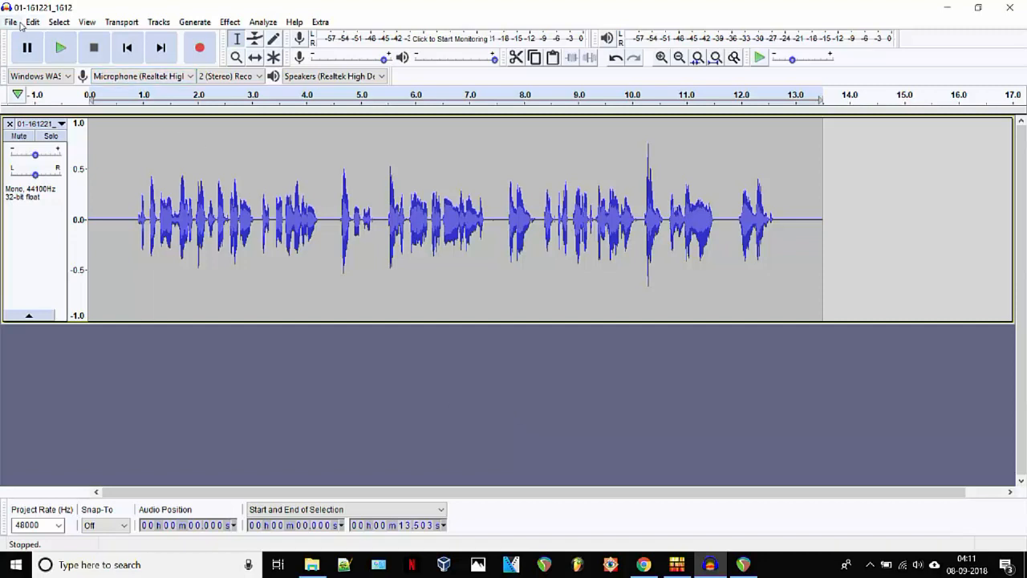
Show Audacity's Edit menu to reach the preferences.
{"action": "left_click", "coordinate": [32, 22]}
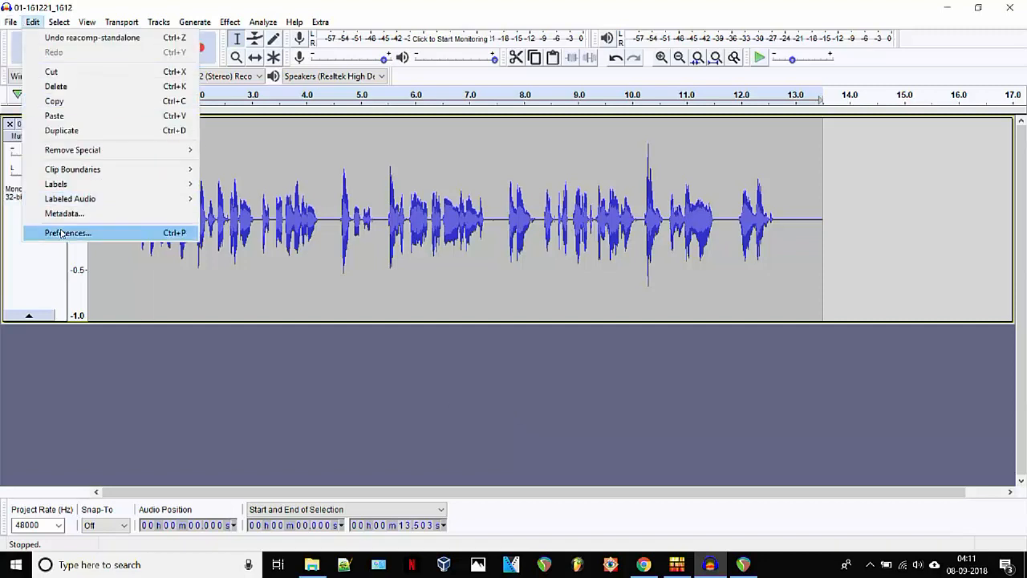
In Preferences > Effects, enable VST effects, keep them Grouped by Type, and apply.
{"action": "left_click", "coordinate": [67, 233]}
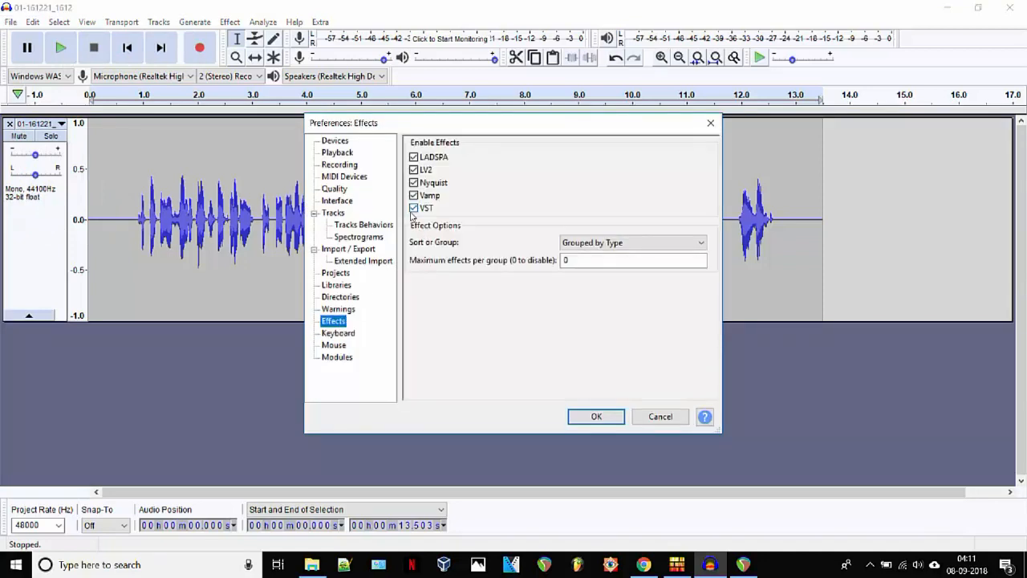
{"action": "mouse_move", "coordinate": [491, 215]}
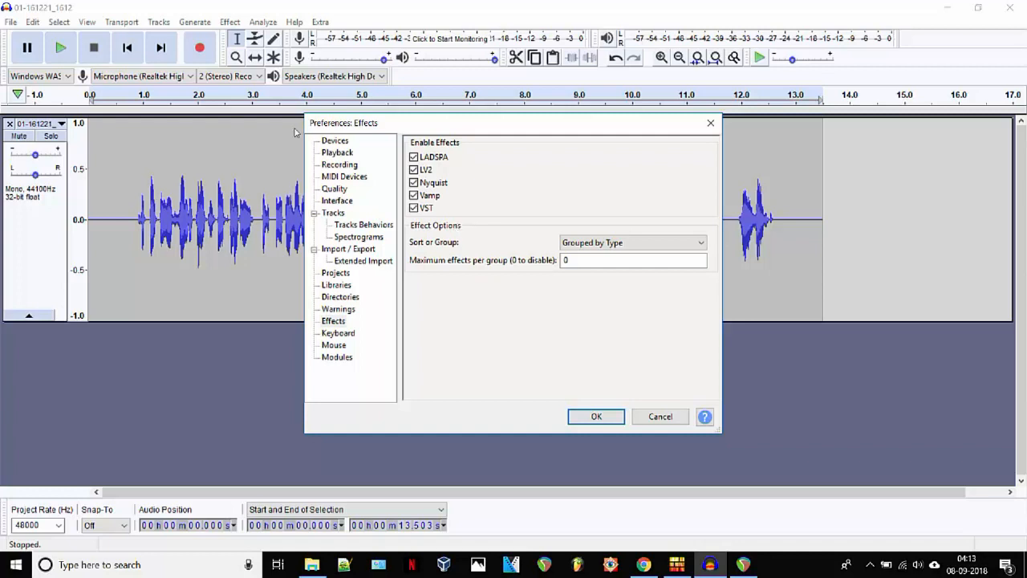
{"action": "left_click", "coordinate": [414, 208]}
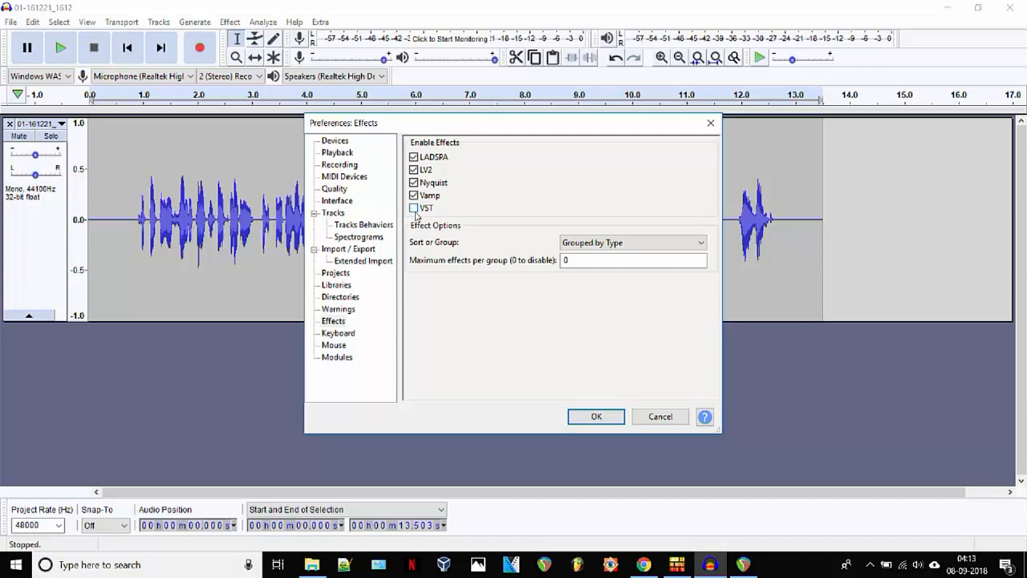
{"action": "left_click", "coordinate": [414, 208]}
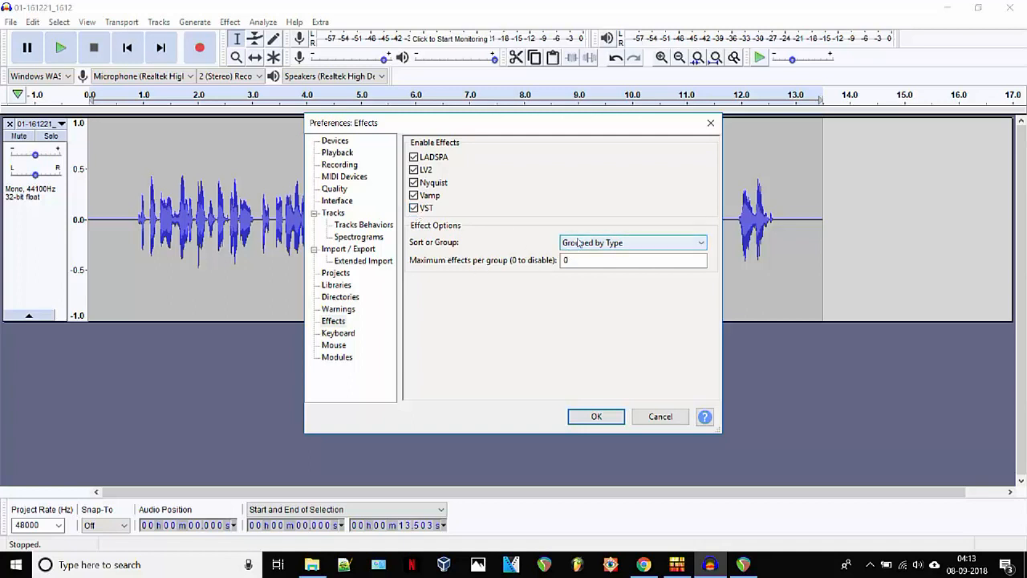
{"action": "left_click", "coordinate": [633, 243]}
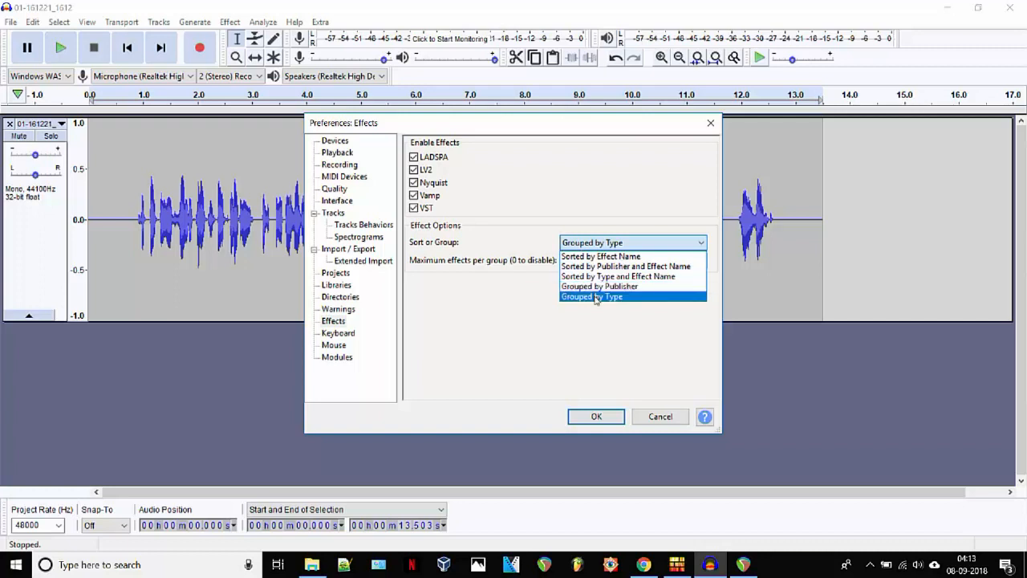
{"action": "left_click", "coordinate": [590, 295]}
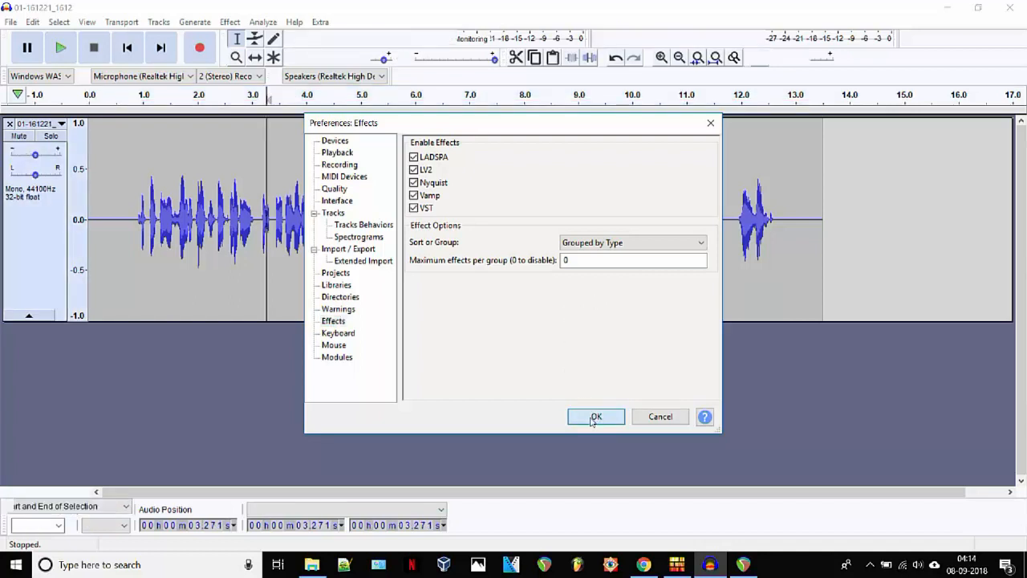
{"action": "left_click", "coordinate": [595, 417]}
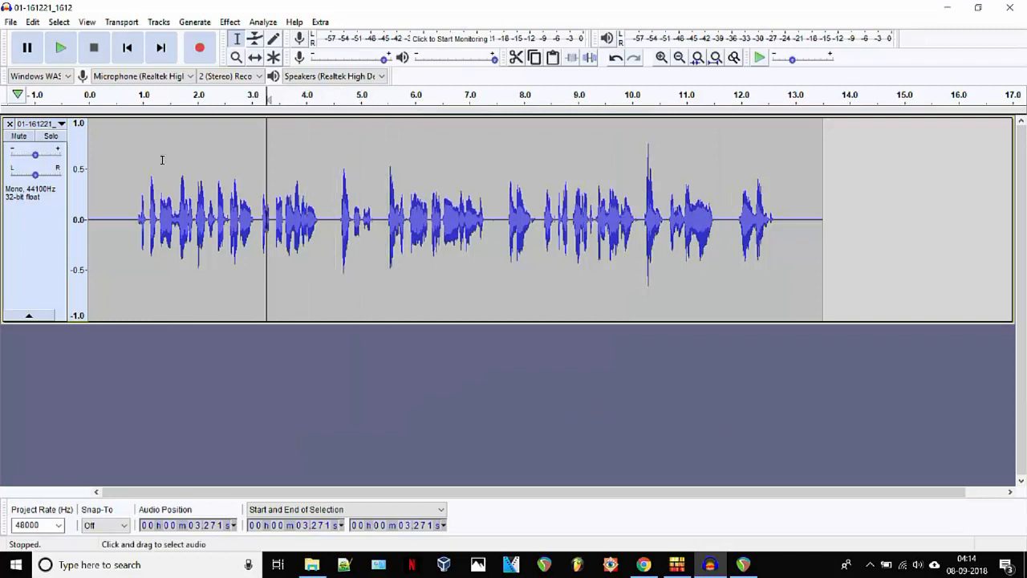
From the Effect menu, bring up the Add / Remove Plug-ins manager.
{"action": "left_click", "coordinate": [230, 22]}
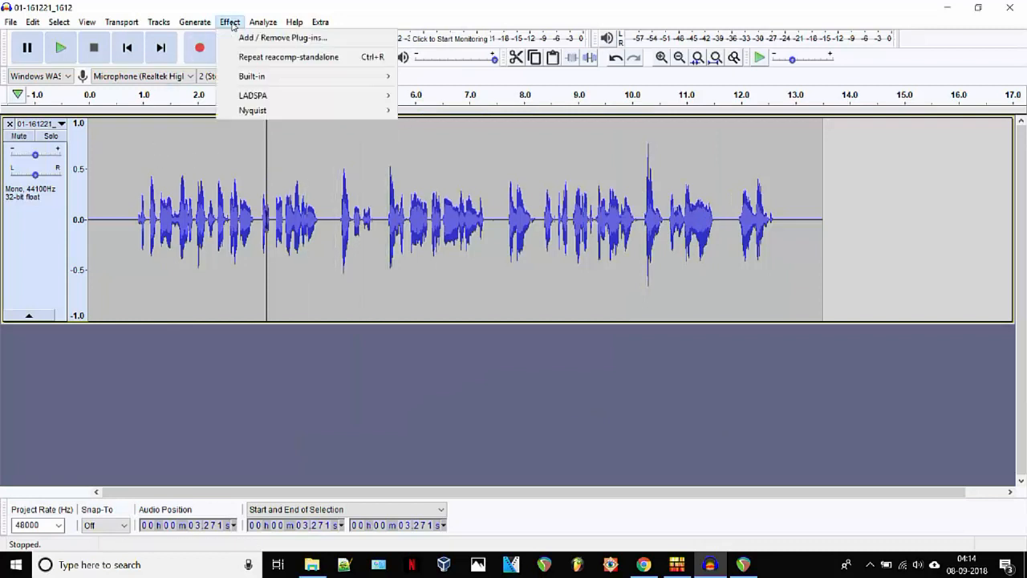
{"action": "mouse_move", "coordinate": [254, 109]}
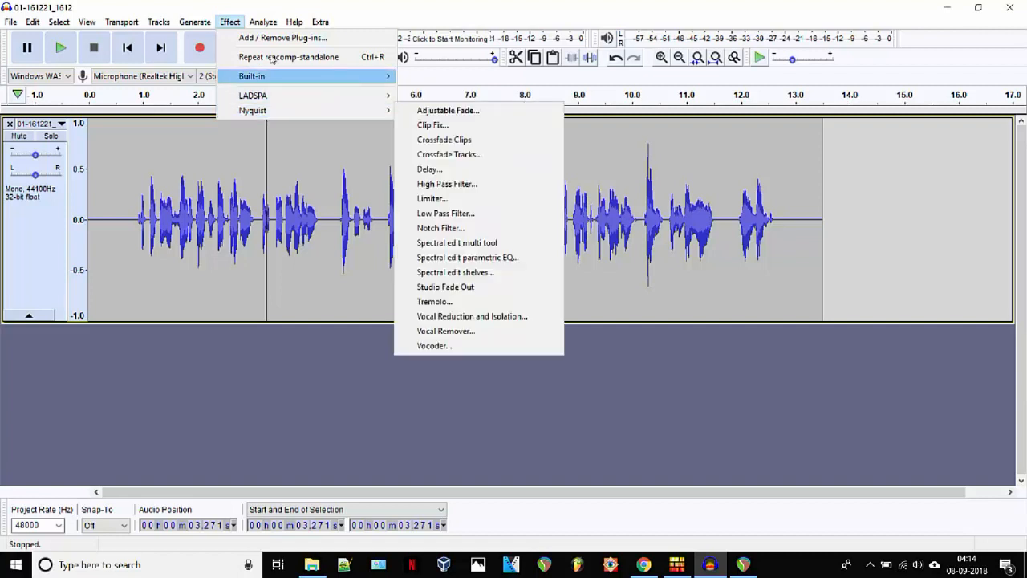
{"action": "mouse_move", "coordinate": [282, 39]}
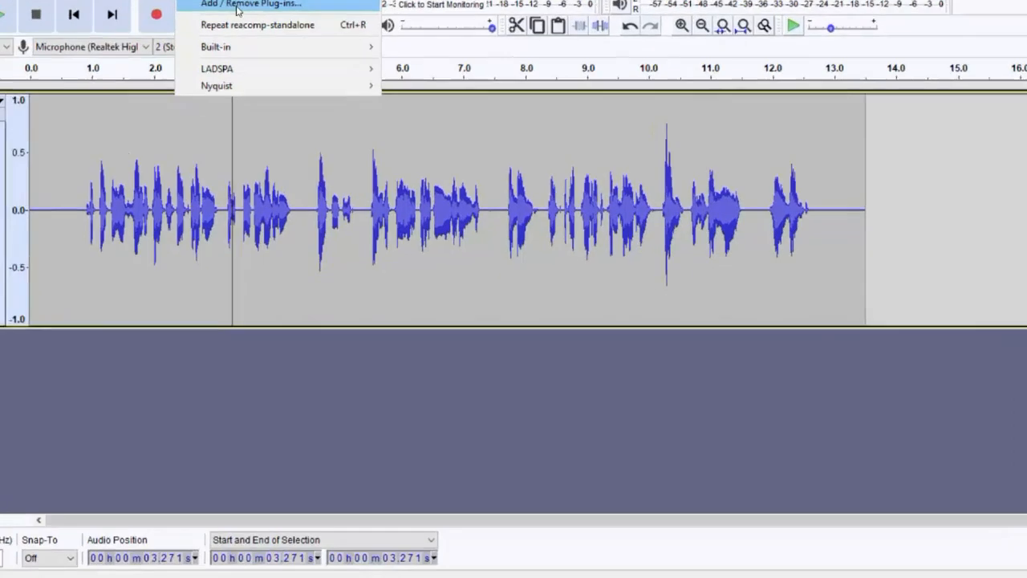
{"action": "left_click", "coordinate": [250, 3]}
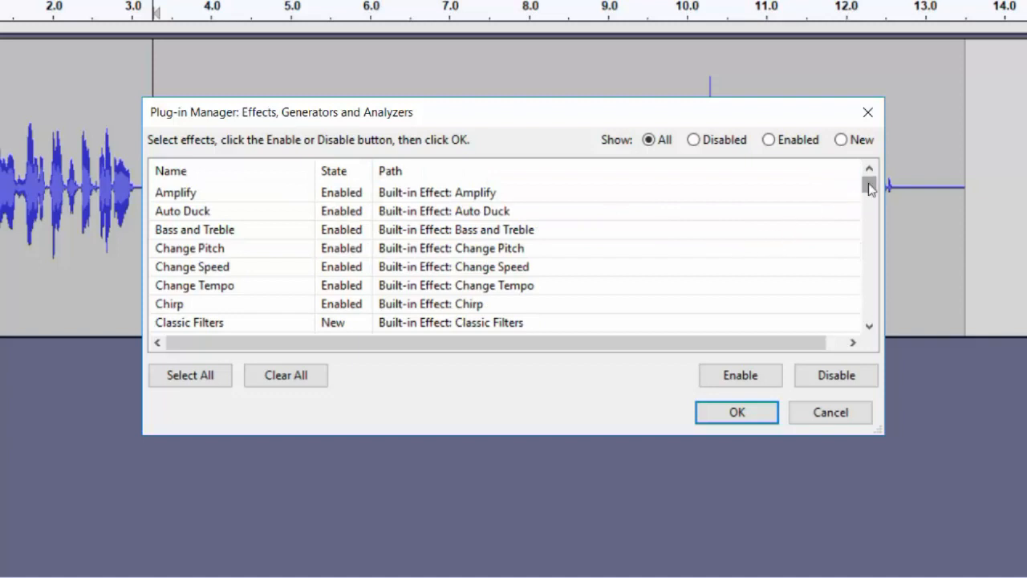
Enable the reacomp-standalone, reaeq-standalone and reafir_standalone plug-ins in the Plug-in Manager.
{"action": "left_click", "coordinate": [194, 285]}
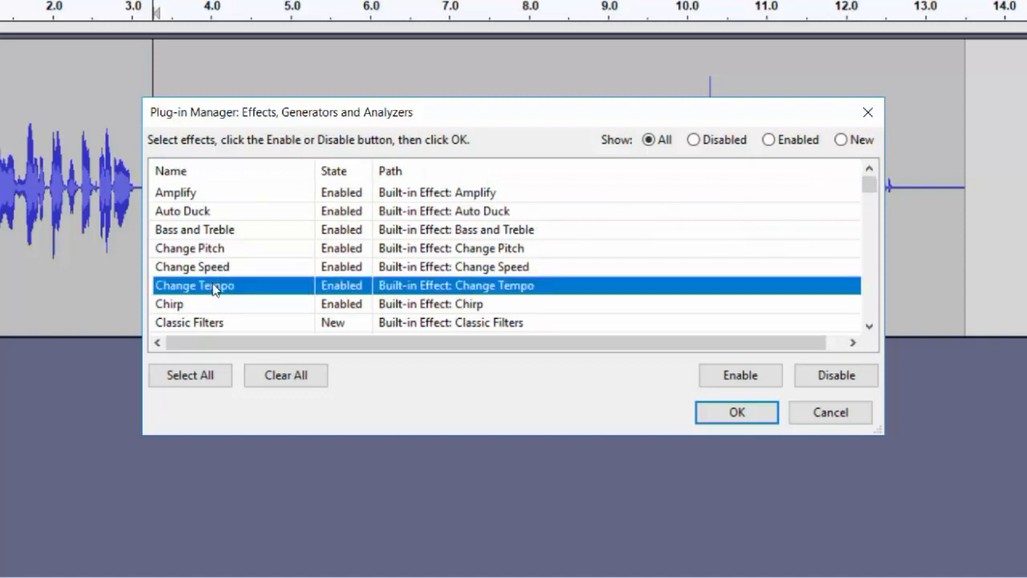
{"action": "scroll", "scroll_direction": "down", "scroll_amount": 3}
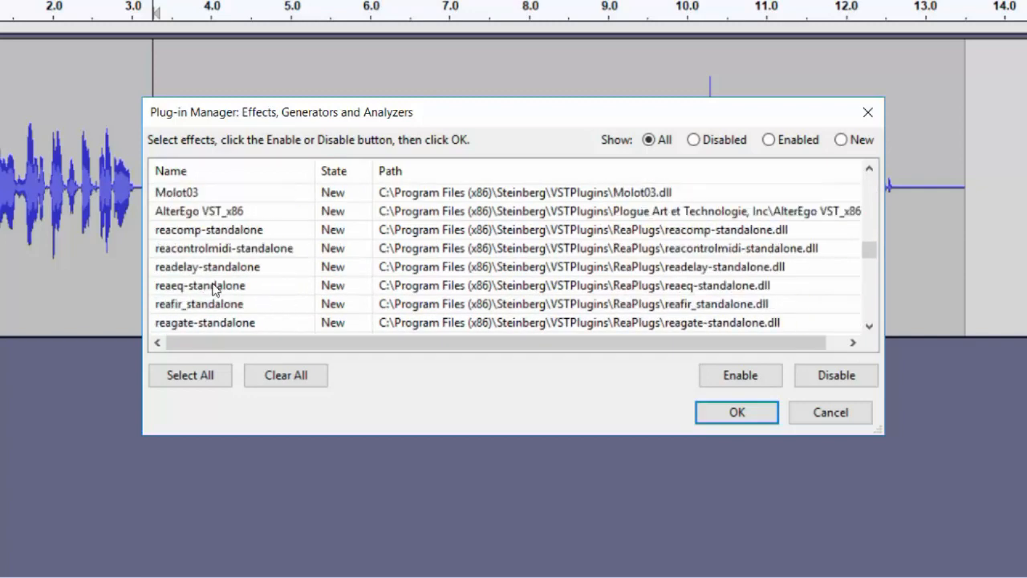
{"action": "left_click", "coordinate": [209, 229]}
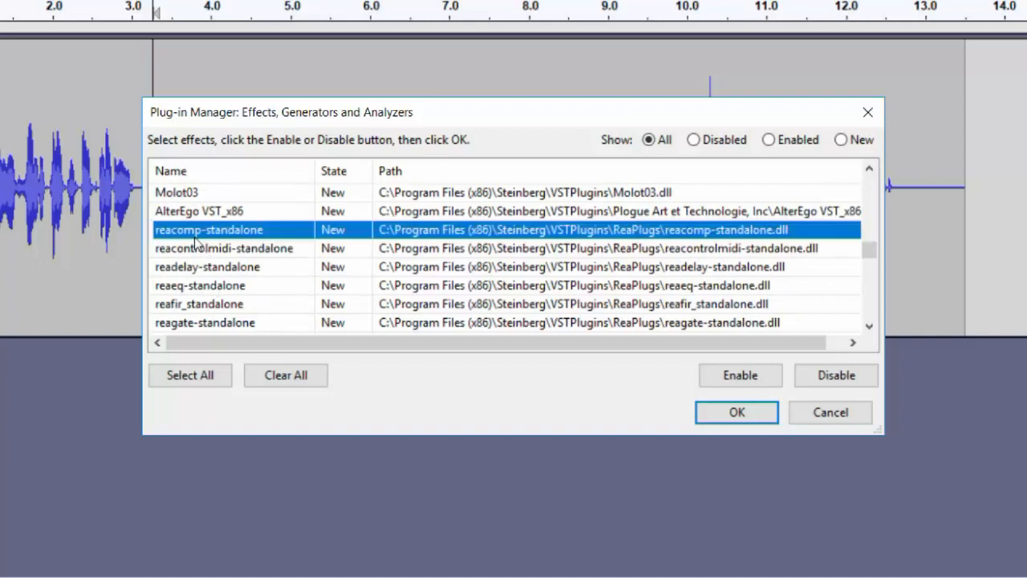
{"action": "mouse_move", "coordinate": [196, 255]}
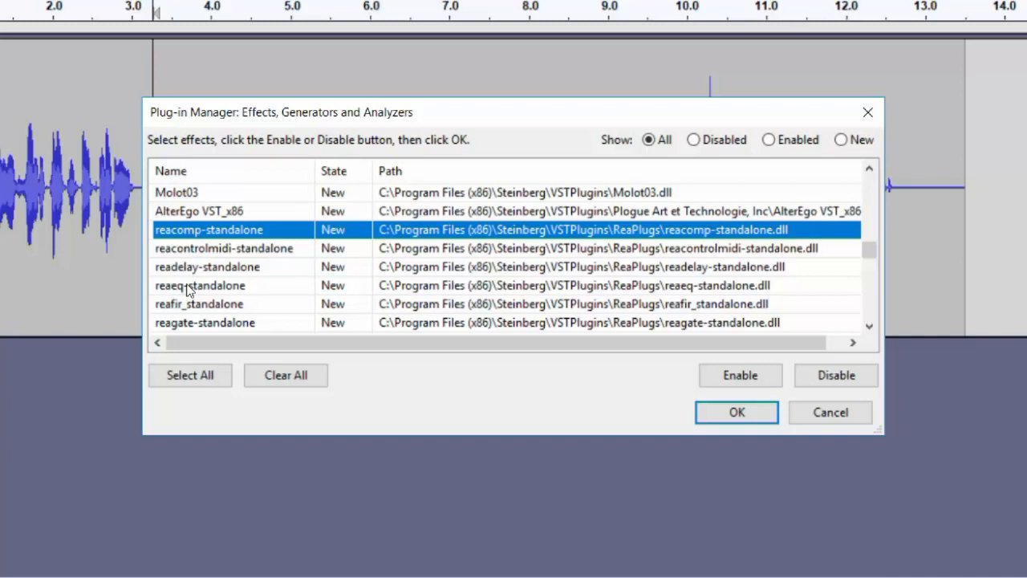
{"action": "left_click", "coordinate": [738, 376]}
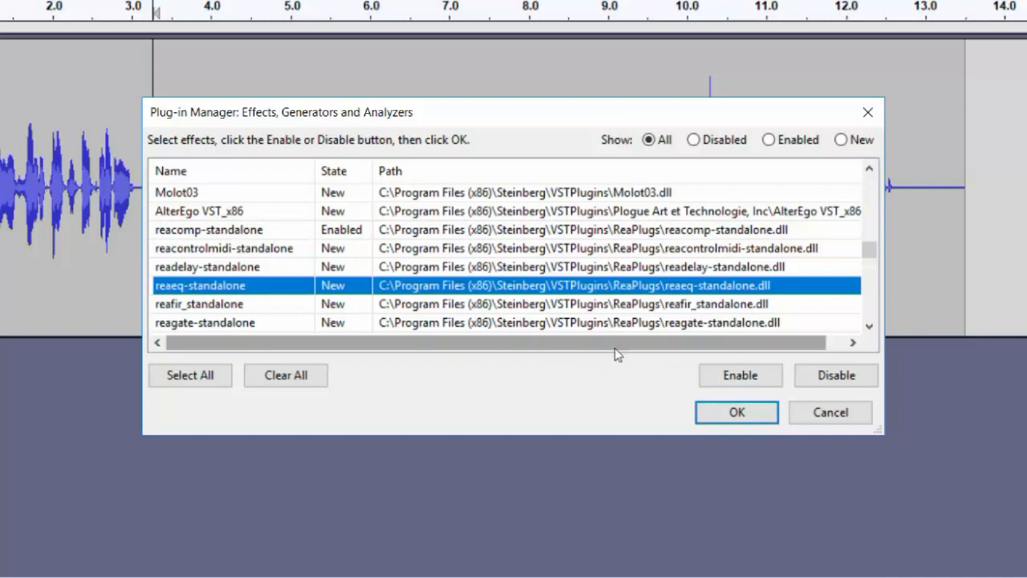
{"action": "left_click", "coordinate": [738, 376]}
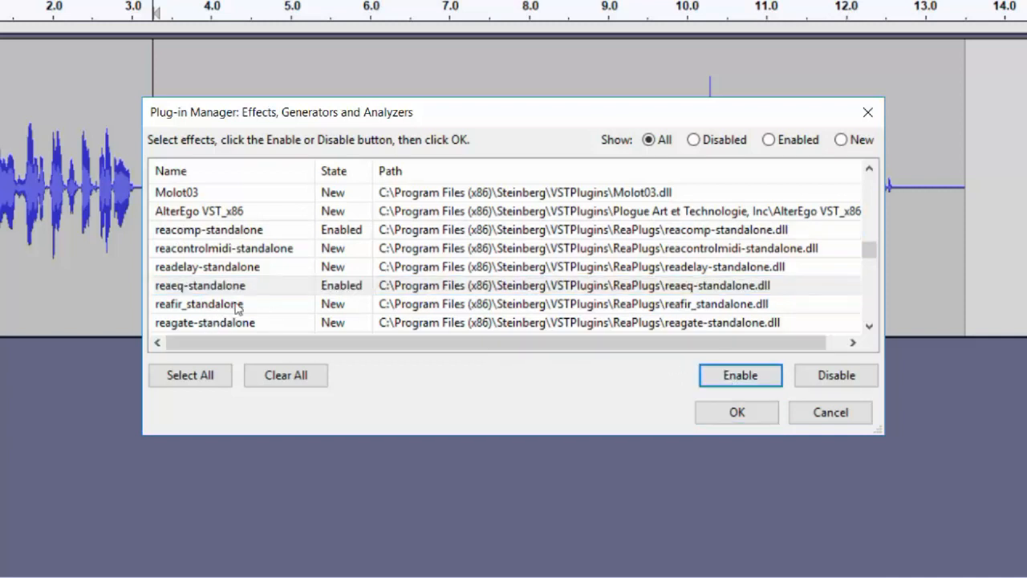
{"action": "left_click", "coordinate": [199, 304]}
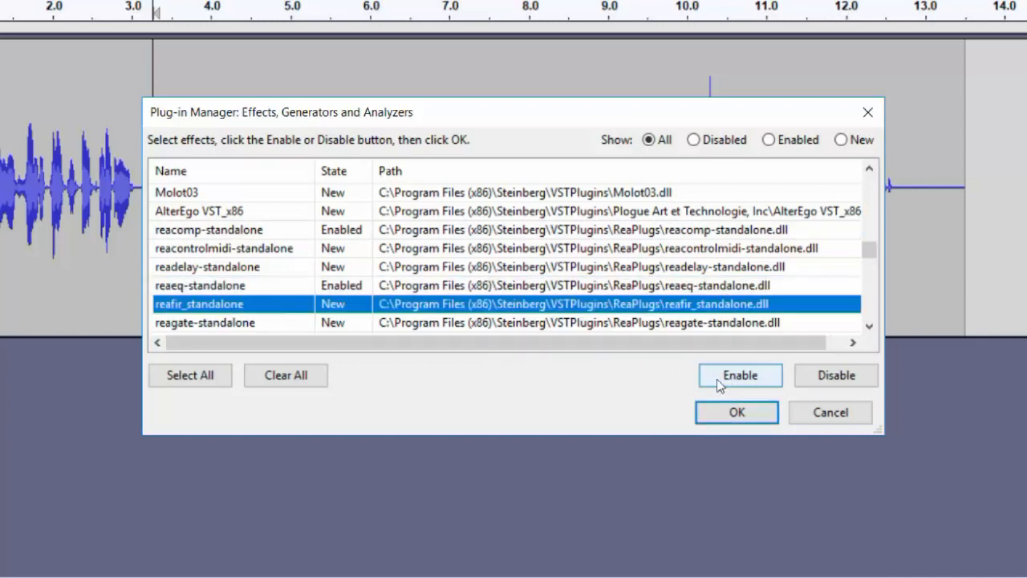
{"action": "left_click", "coordinate": [735, 410]}
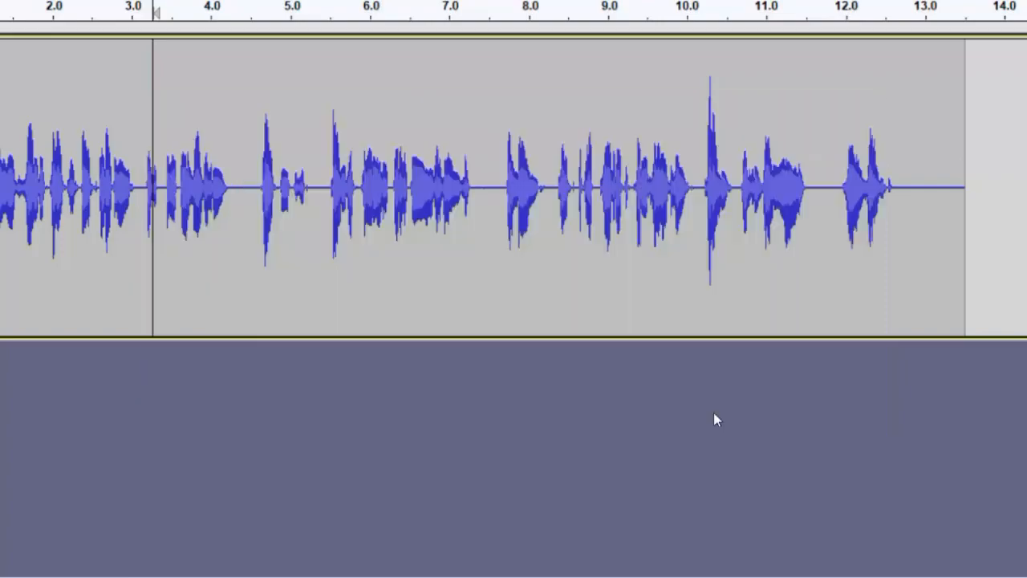
{"action": "left_click", "coordinate": [230, 22]}
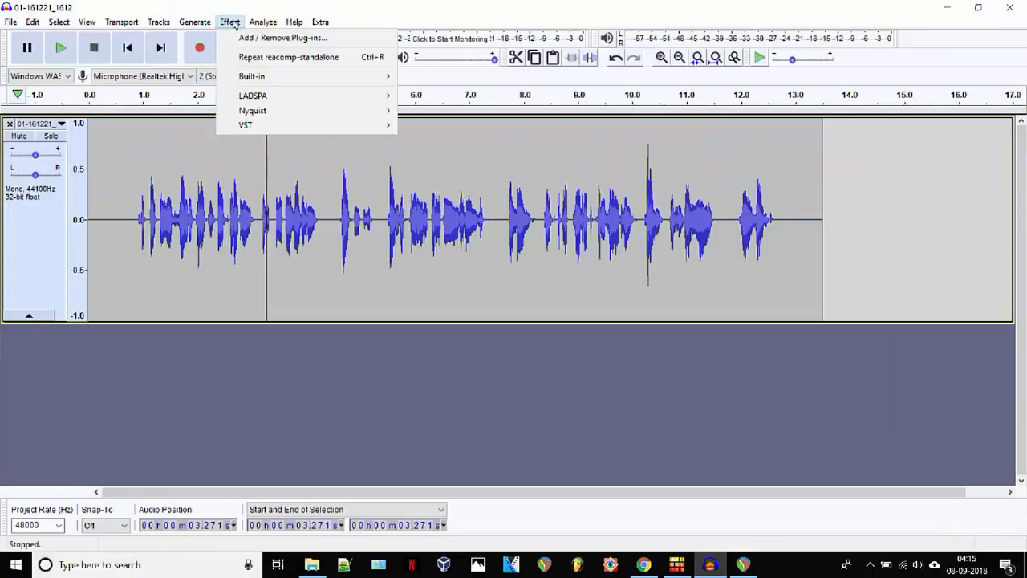
{"action": "mouse_move", "coordinate": [248, 126]}
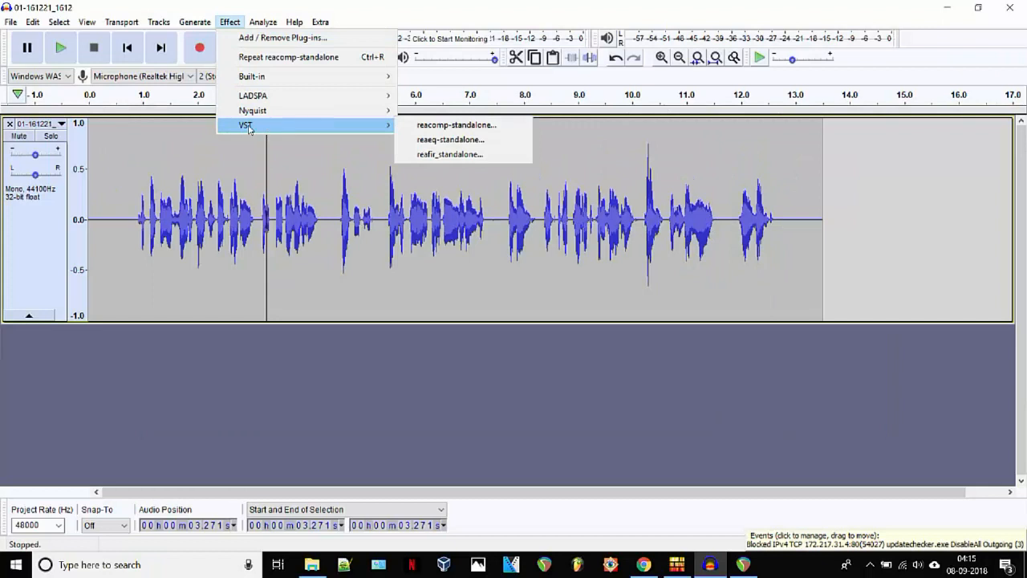
{"action": "mouse_move", "coordinate": [449, 138]}
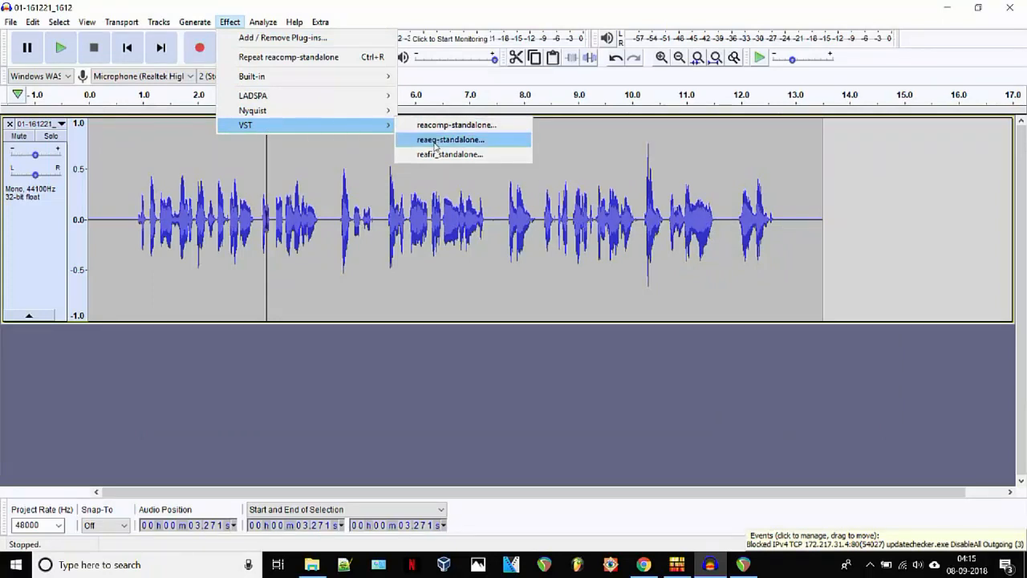
{"action": "mouse_move", "coordinate": [450, 154]}
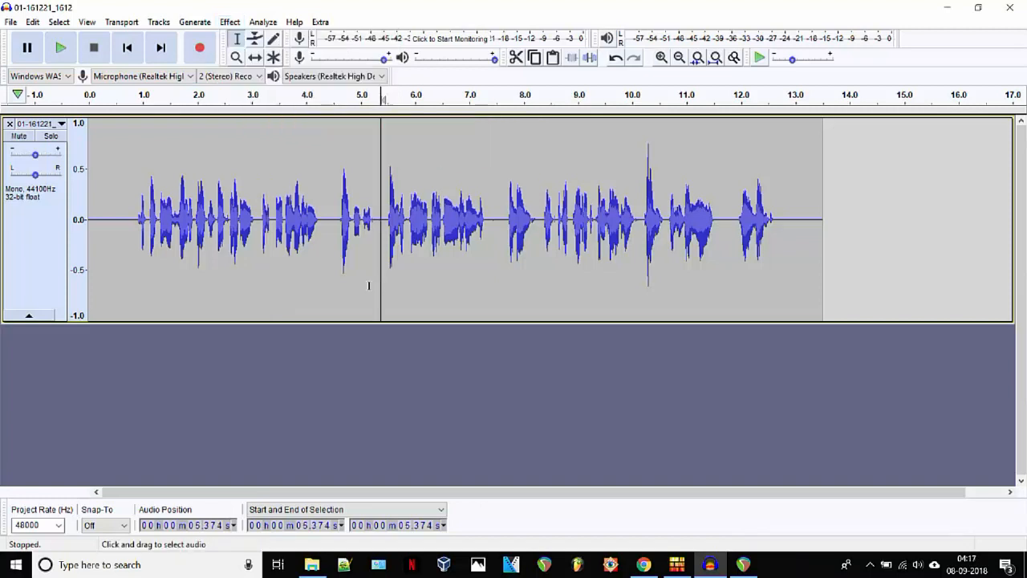
{"action": "mouse_move", "coordinate": [125, 271]}
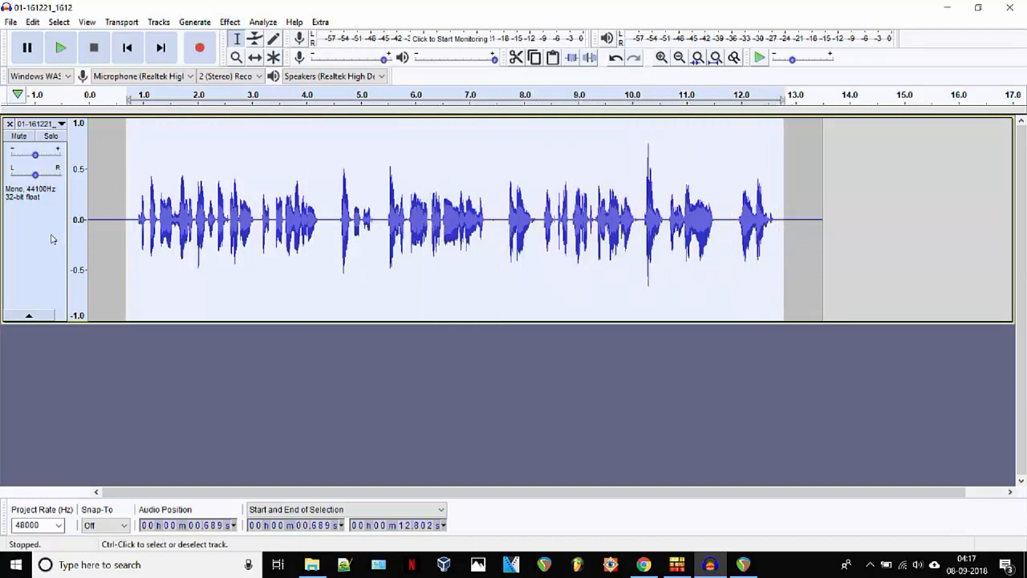
{"action": "mouse_move", "coordinate": [61, 48]}
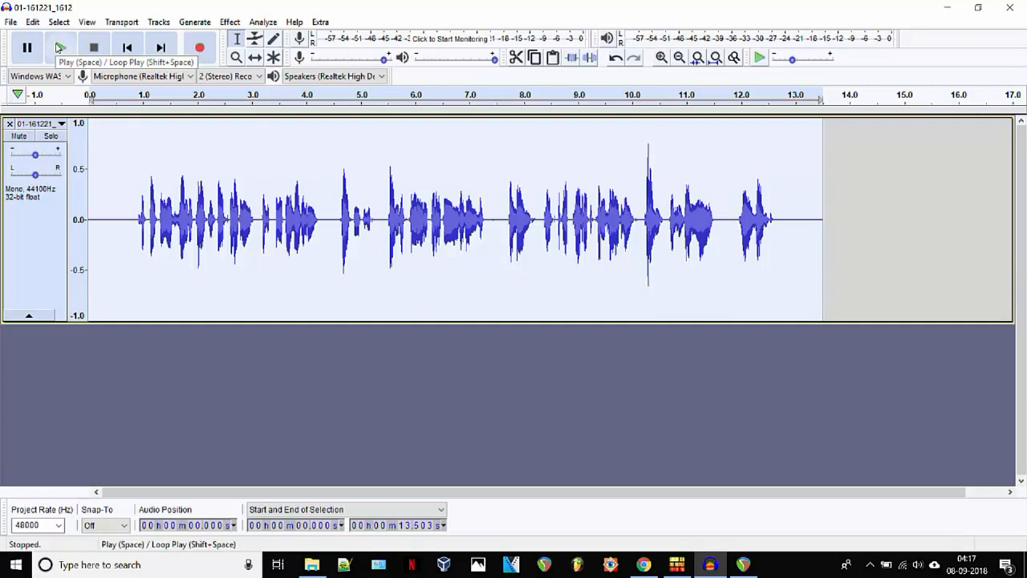
Play the voice recording through once, stop, and select the whole voice track.
{"action": "left_click", "coordinate": [59, 48]}
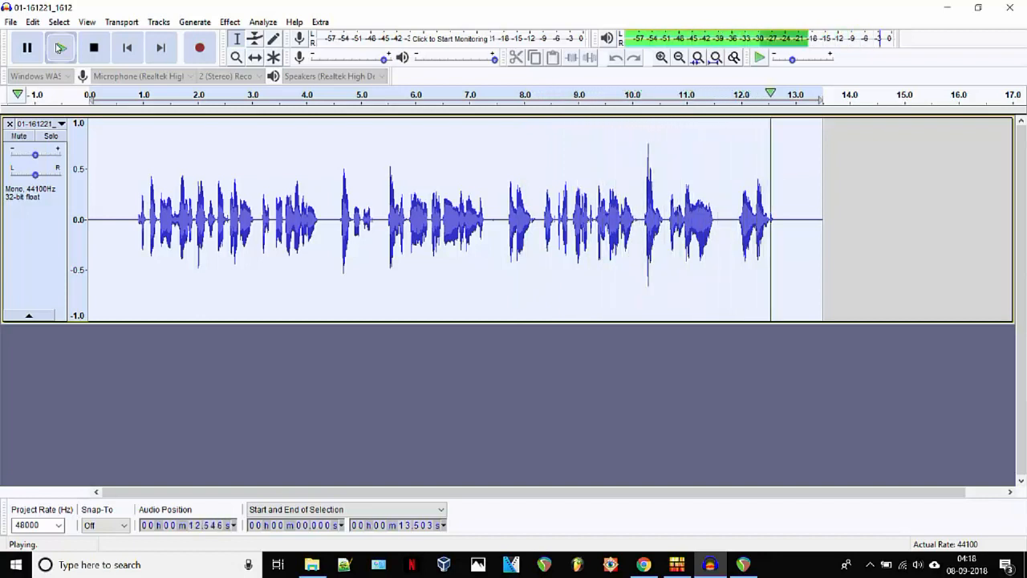
{"action": "left_click", "coordinate": [93, 48]}
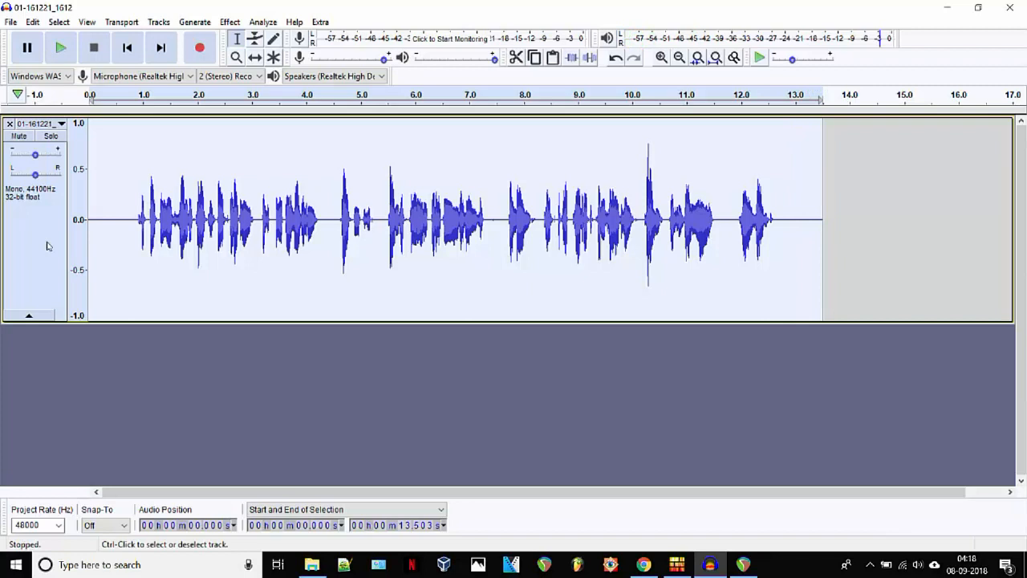
{"action": "left_click", "coordinate": [230, 23]}
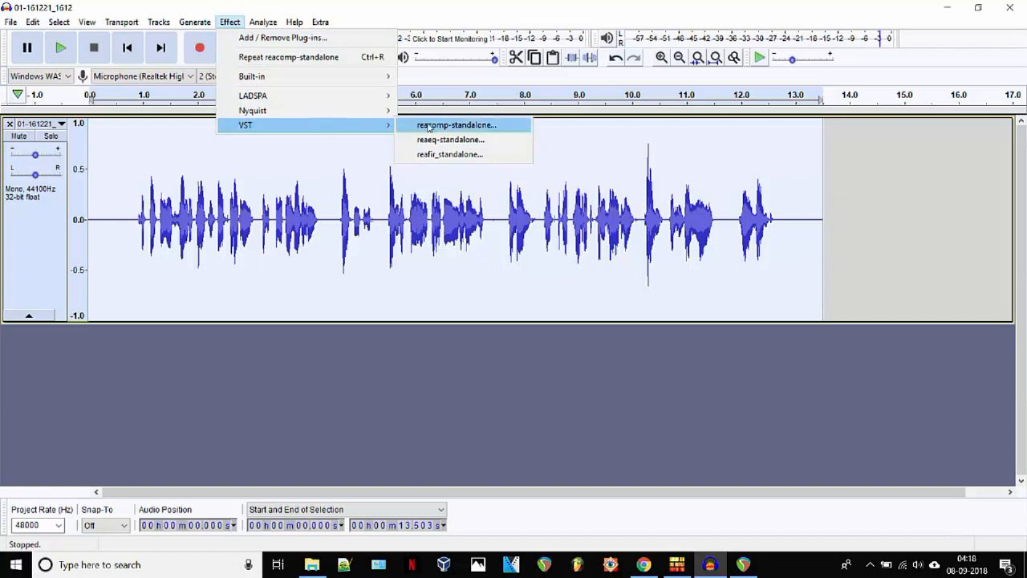
Launch ReaComp on the track and set attack 11.6 ms and release 220 ms.
{"action": "left_click", "coordinate": [456, 125]}
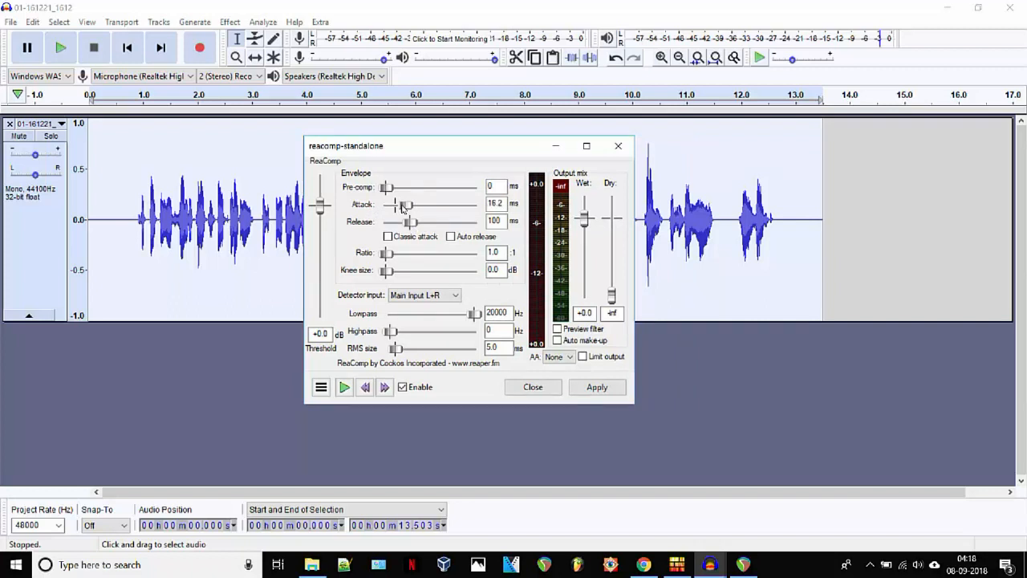
{"action": "left_click_drag", "start_coordinate": [405, 206], "coordinate": [398, 205]}
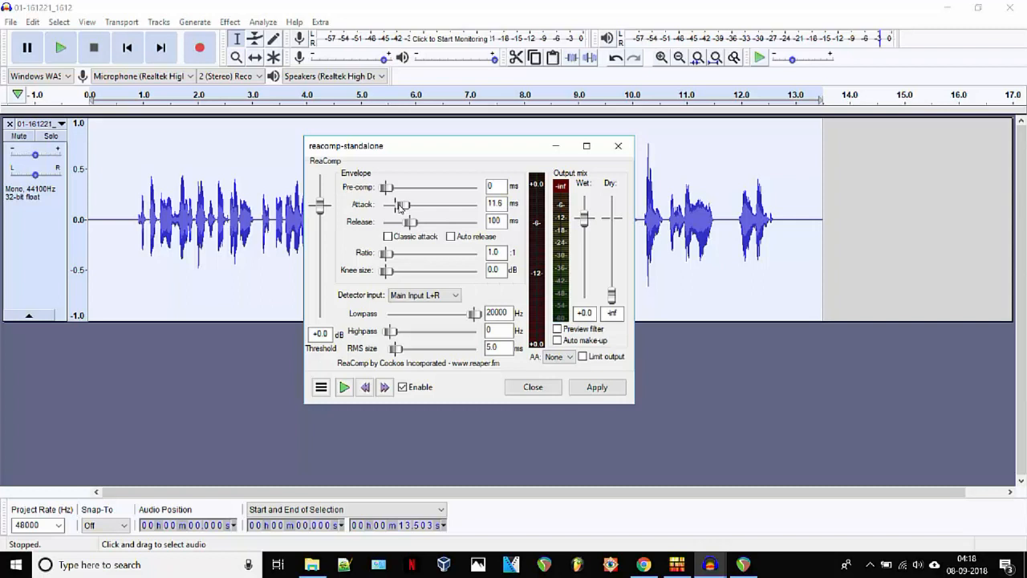
{"action": "left_click_drag", "start_coordinate": [409, 222], "coordinate": [417, 221]}
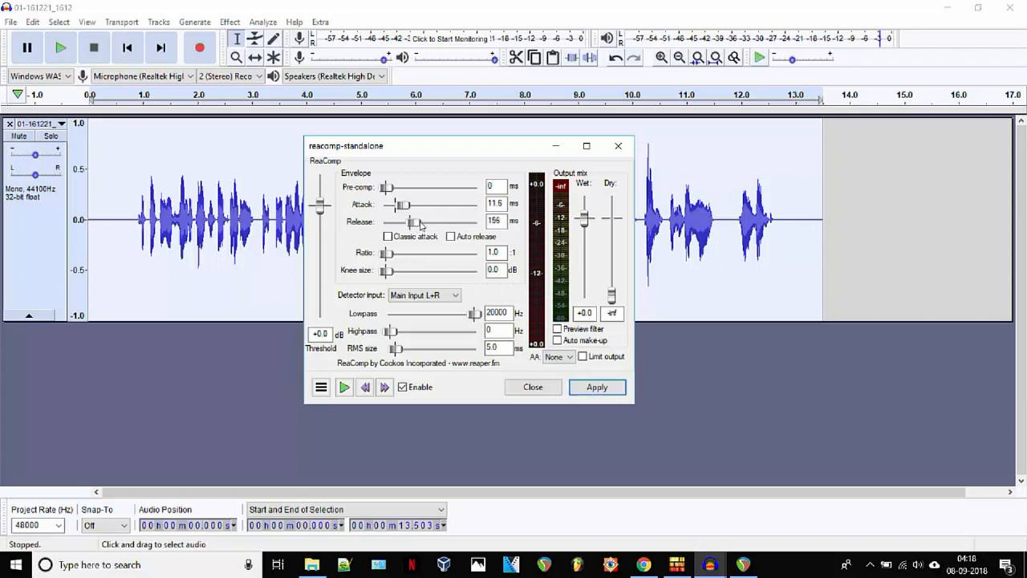
{"action": "left_click_drag", "start_coordinate": [414, 221], "coordinate": [425, 222]}
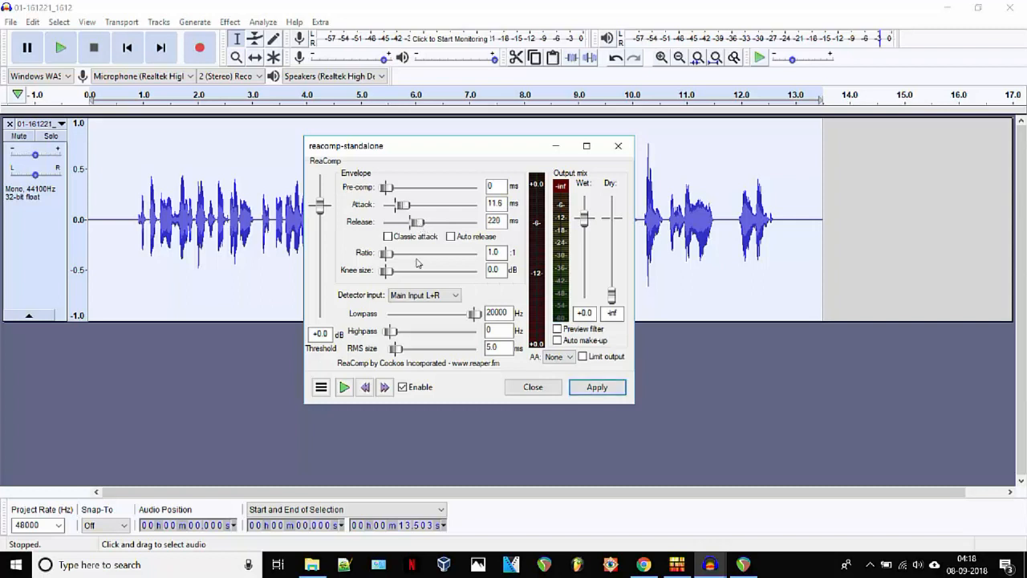
Set the compression ratio to 6.5 and widen the knee size to 4.0 dB.
{"action": "left_click_drag", "start_coordinate": [389, 252], "coordinate": [422, 252]}
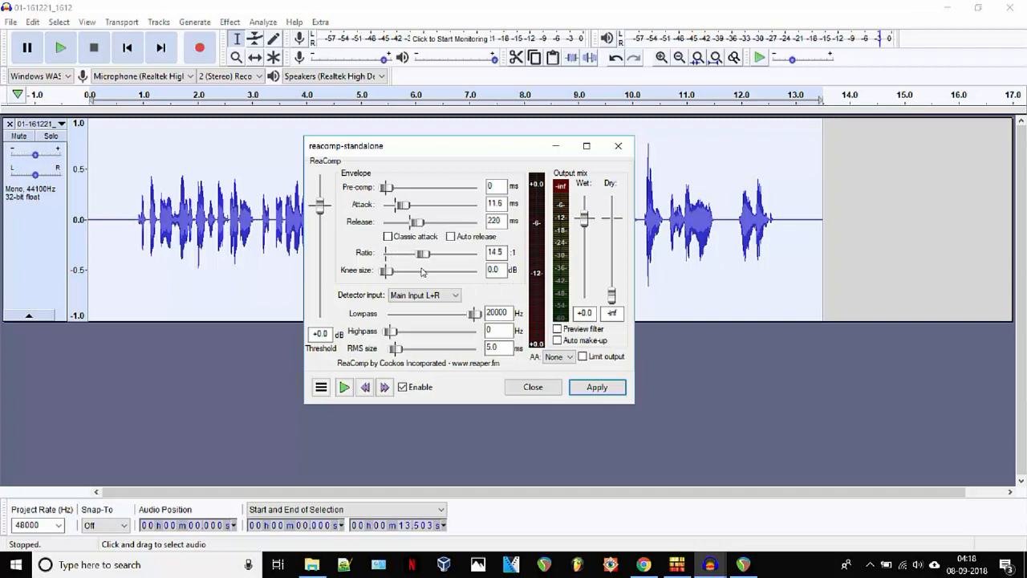
{"action": "left_click_drag", "start_coordinate": [424, 254], "coordinate": [414, 254]}
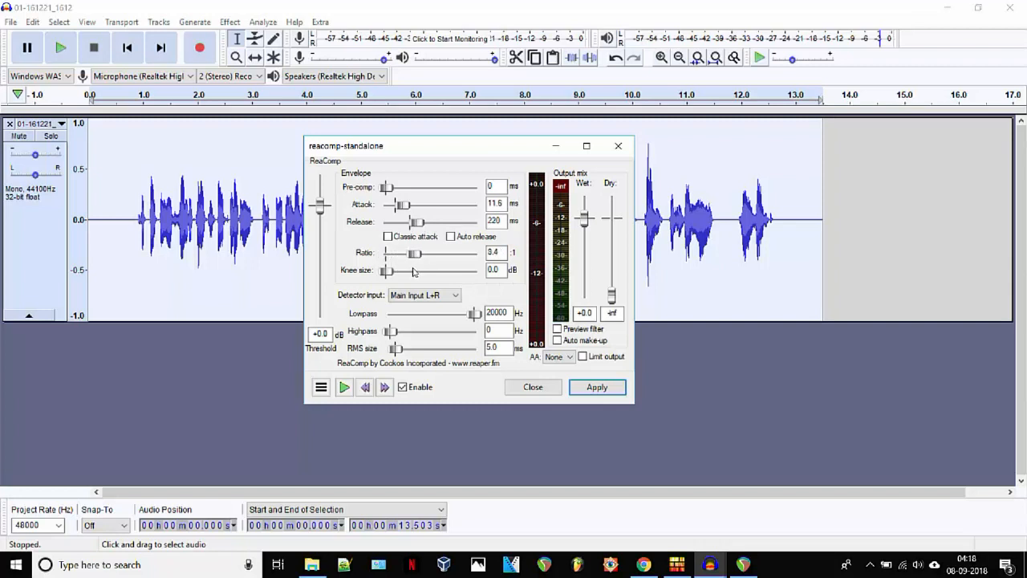
{"action": "left_click_drag", "start_coordinate": [414, 254], "coordinate": [411, 254]}
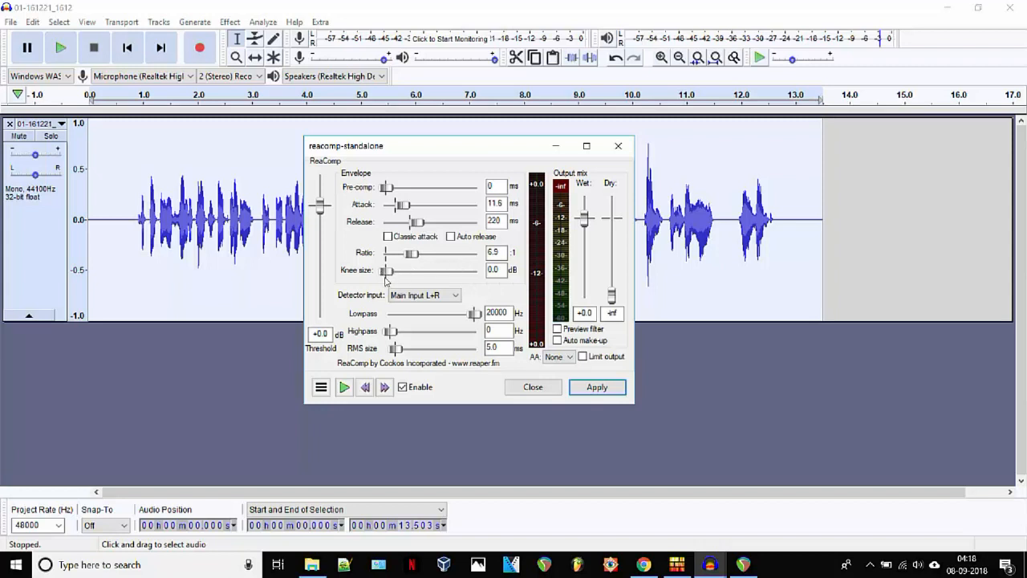
{"action": "left_click_drag", "start_coordinate": [389, 270], "coordinate": [400, 270]}
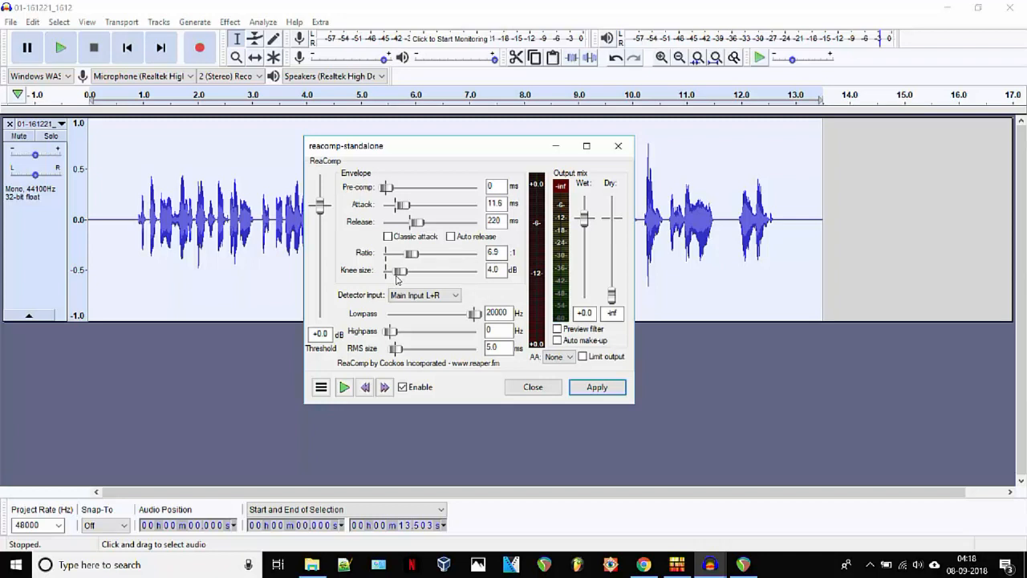
{"action": "mouse_move", "coordinate": [434, 345]}
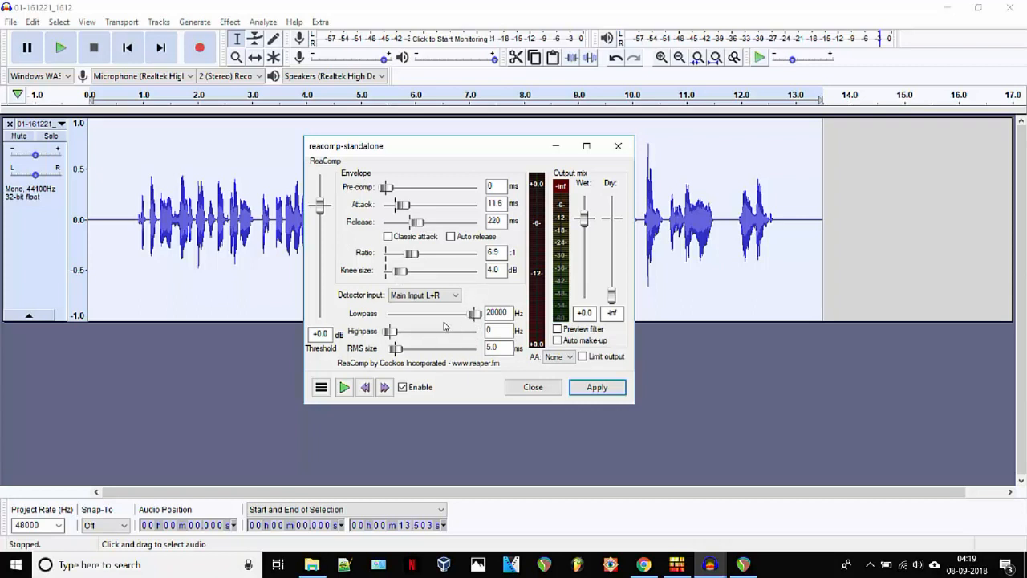
{"action": "mouse_move", "coordinate": [427, 340]}
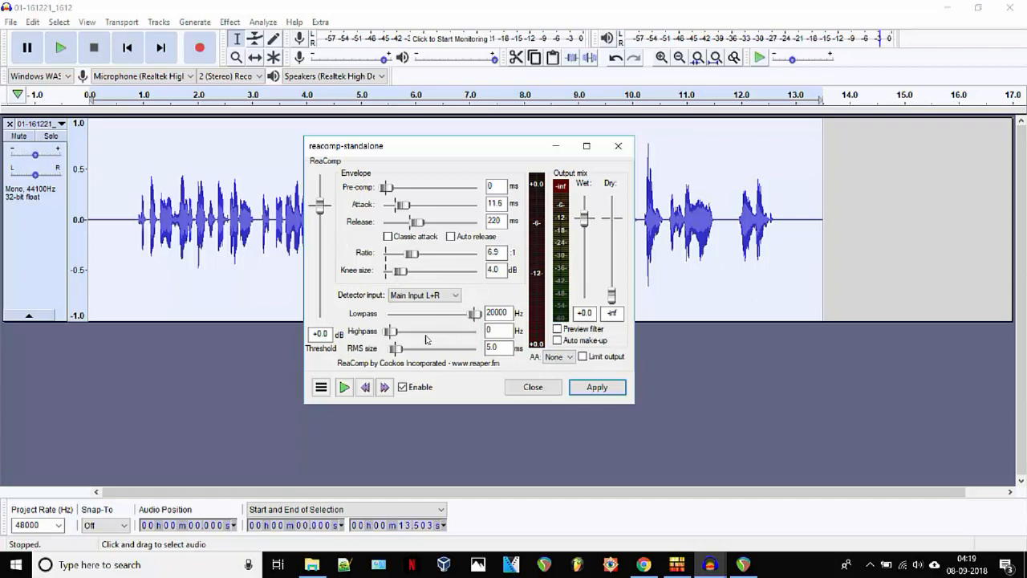
{"action": "mouse_move", "coordinate": [475, 315]}
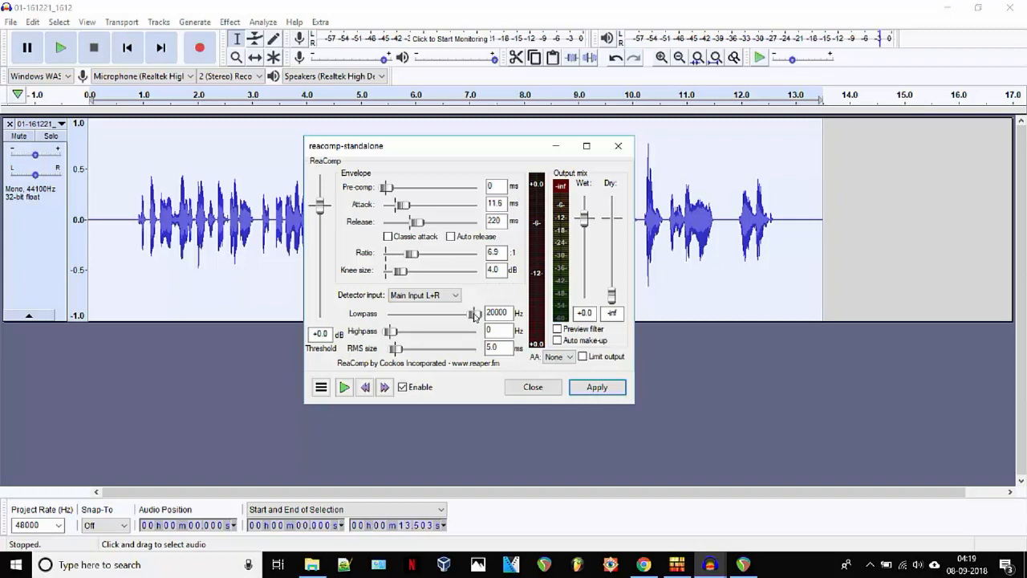
{"action": "left_click_drag", "start_coordinate": [475, 313], "coordinate": [442, 313]}
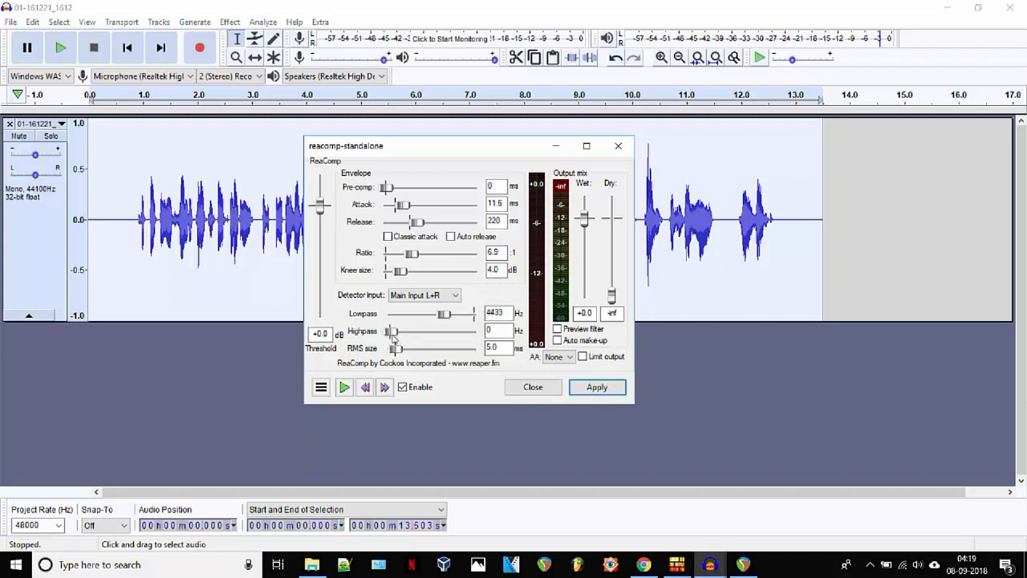
{"action": "left_click_drag", "start_coordinate": [388, 330], "coordinate": [405, 331]}
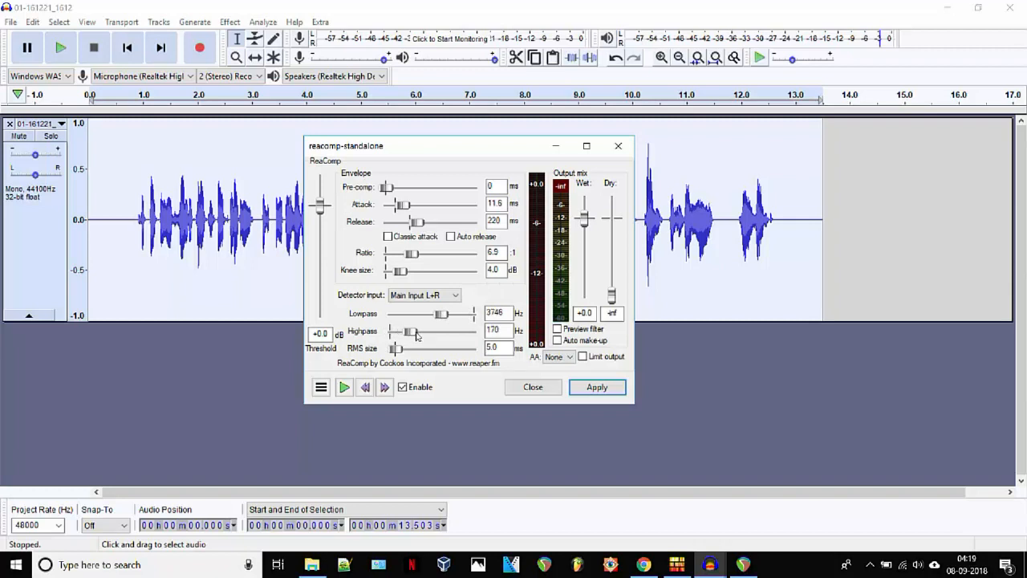
{"action": "left_click_drag", "start_coordinate": [410, 331], "coordinate": [389, 331]}
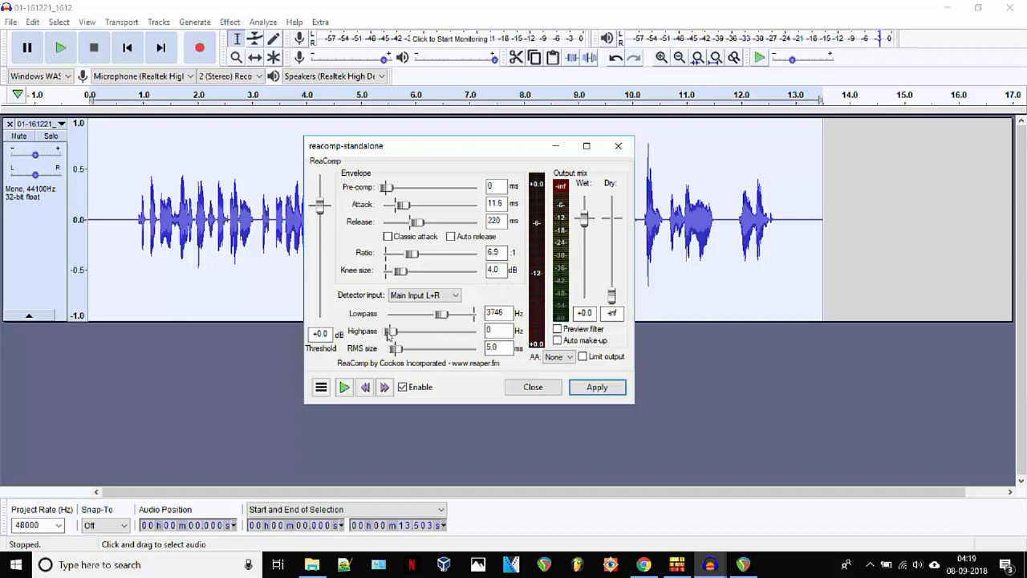
{"action": "left_click_drag", "start_coordinate": [440, 313], "coordinate": [478, 313]}
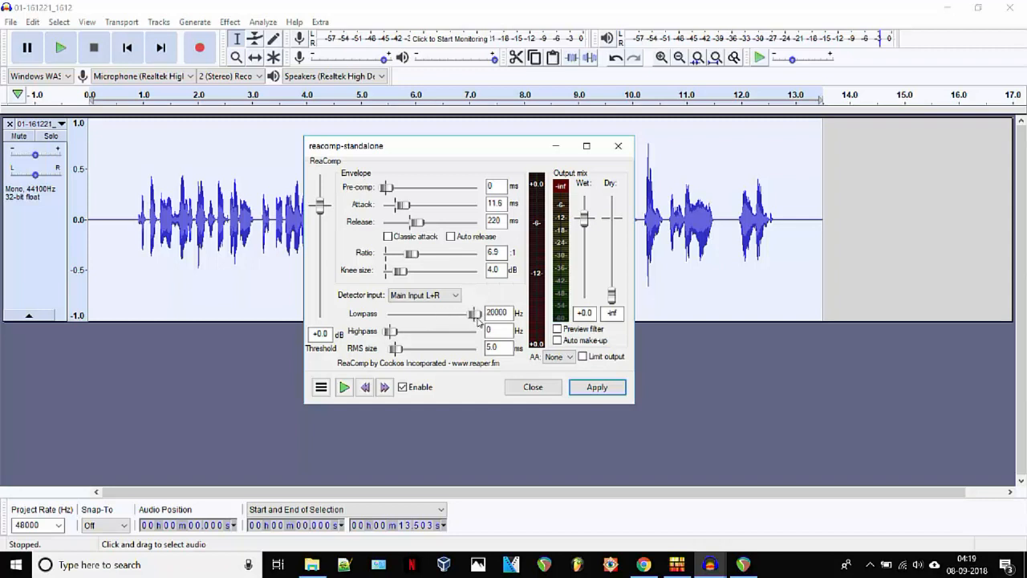
{"action": "mouse_move", "coordinate": [321, 210]}
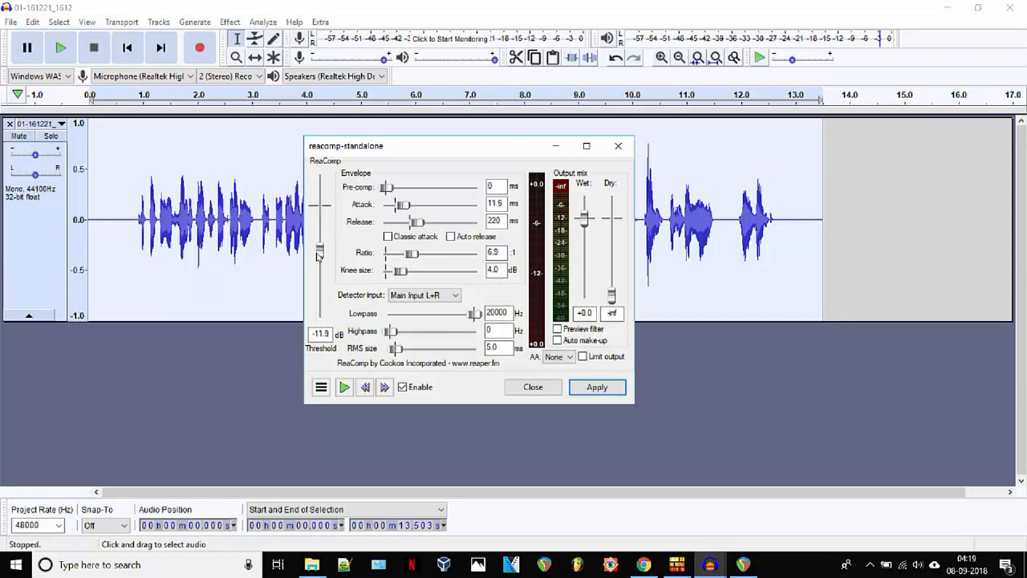
{"action": "mouse_move", "coordinate": [343, 387]}
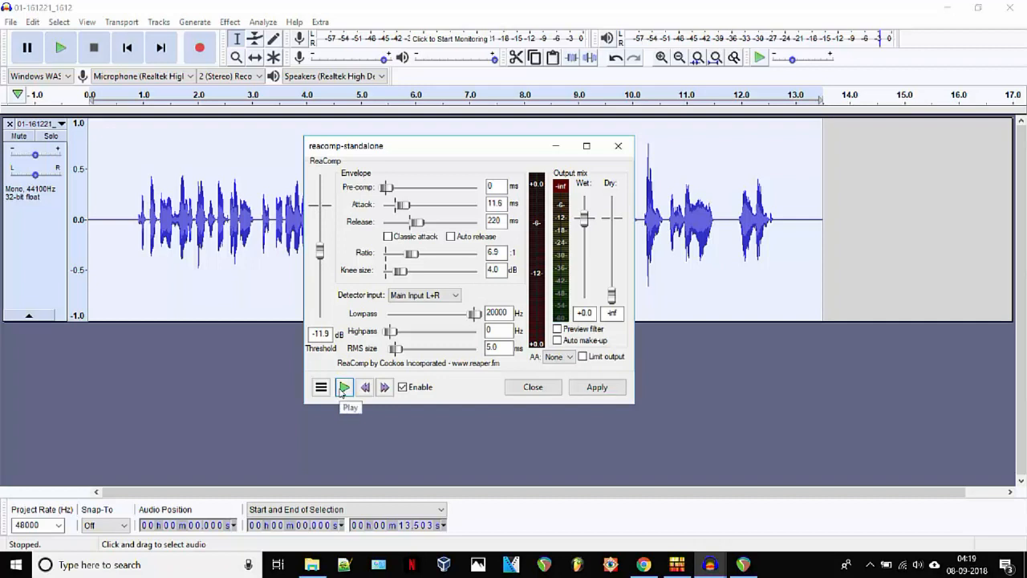
Preview the compressed voice and settle the threshold at -17.4 dB.
{"action": "left_click", "coordinate": [344, 387]}
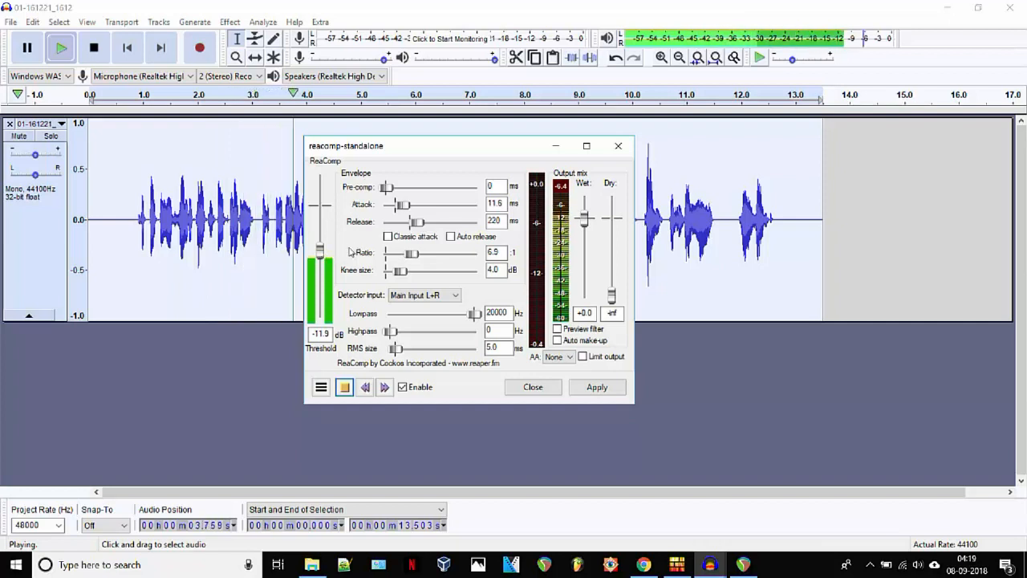
{"action": "left_click_drag", "start_coordinate": [319, 249], "coordinate": [319, 269]}
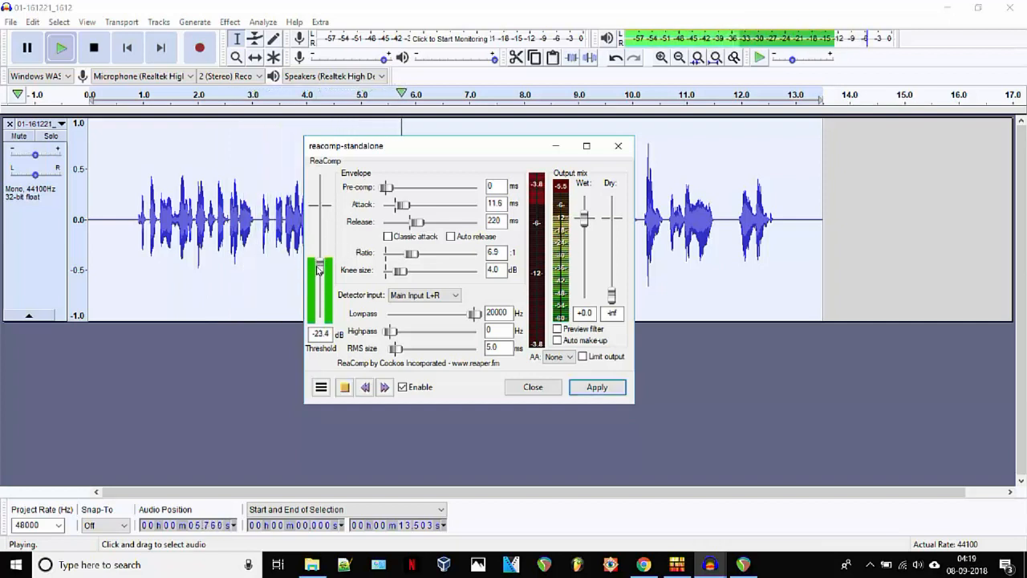
{"action": "left_click_drag", "start_coordinate": [320, 270], "coordinate": [319, 257]}
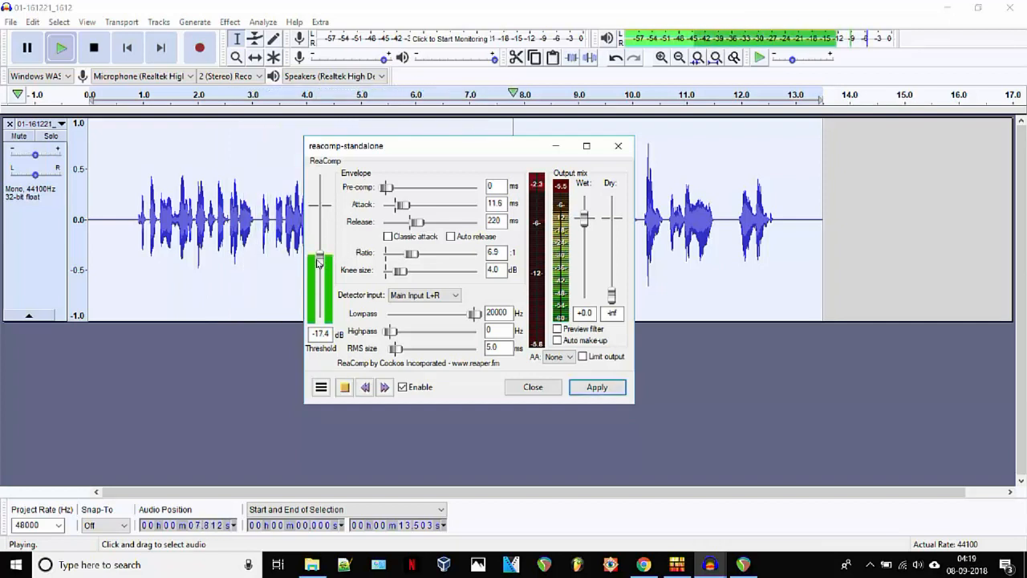